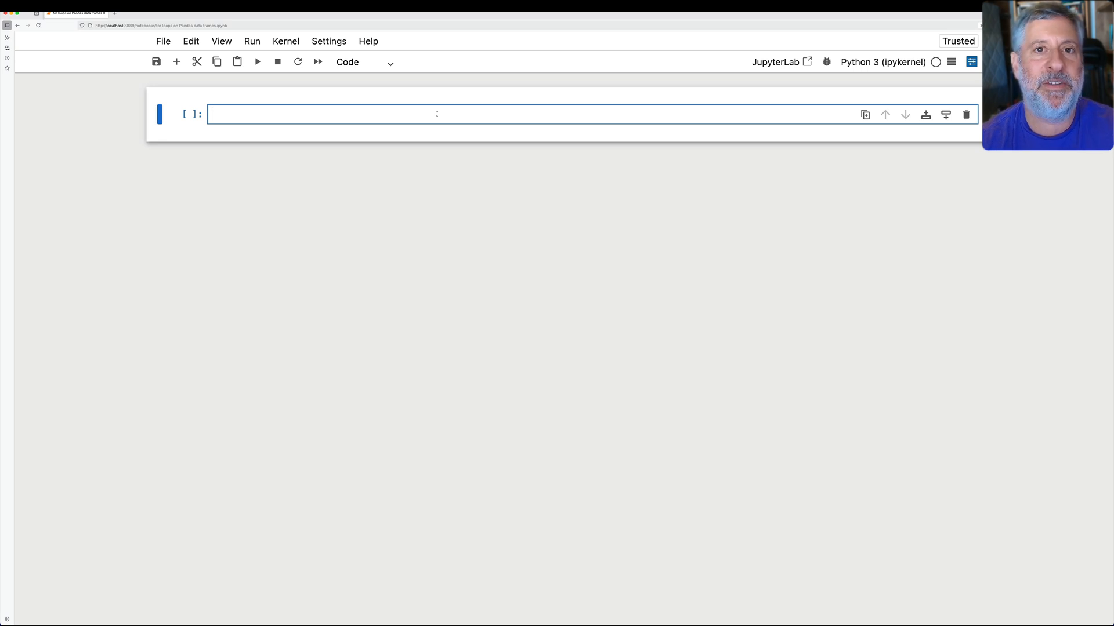
Import pandas as pd and set filename to the taxi.csv path under Courses/Current/Data
{"action": "type", "text": "impoimprot pa"}
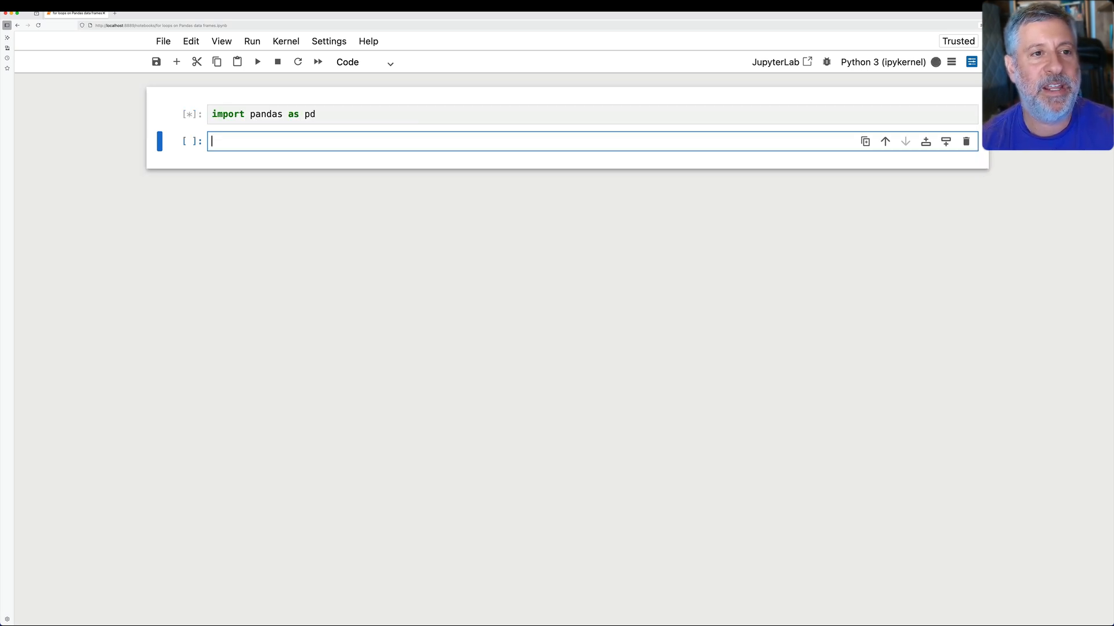
{"action": "type", "text": "filename = '/User"}
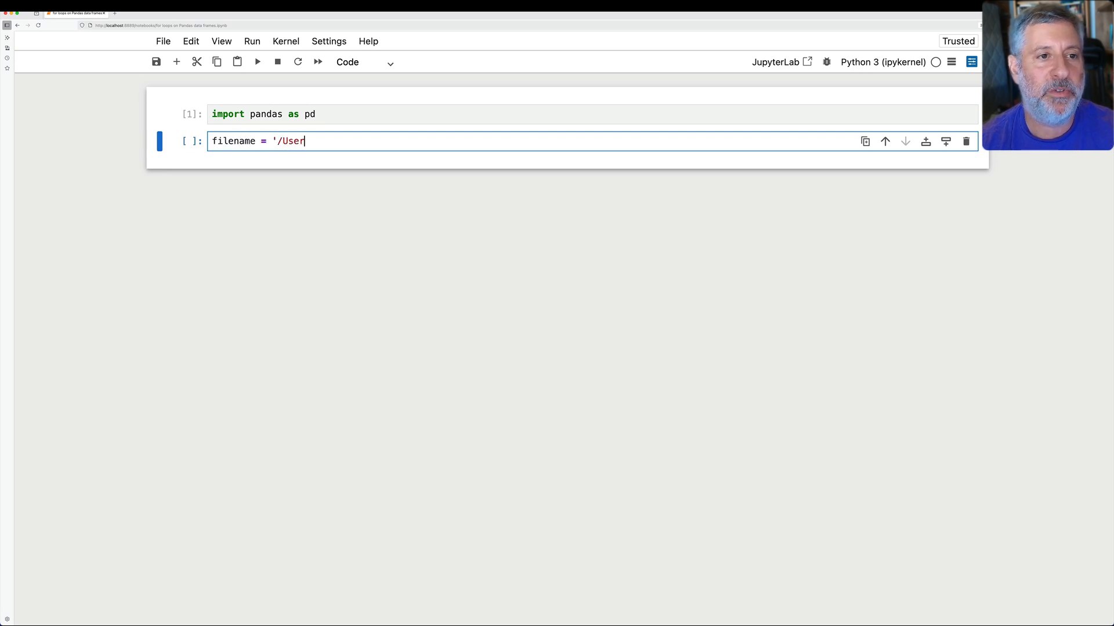
{"action": "type", "text": "s/reuven/Courses/Cure"}
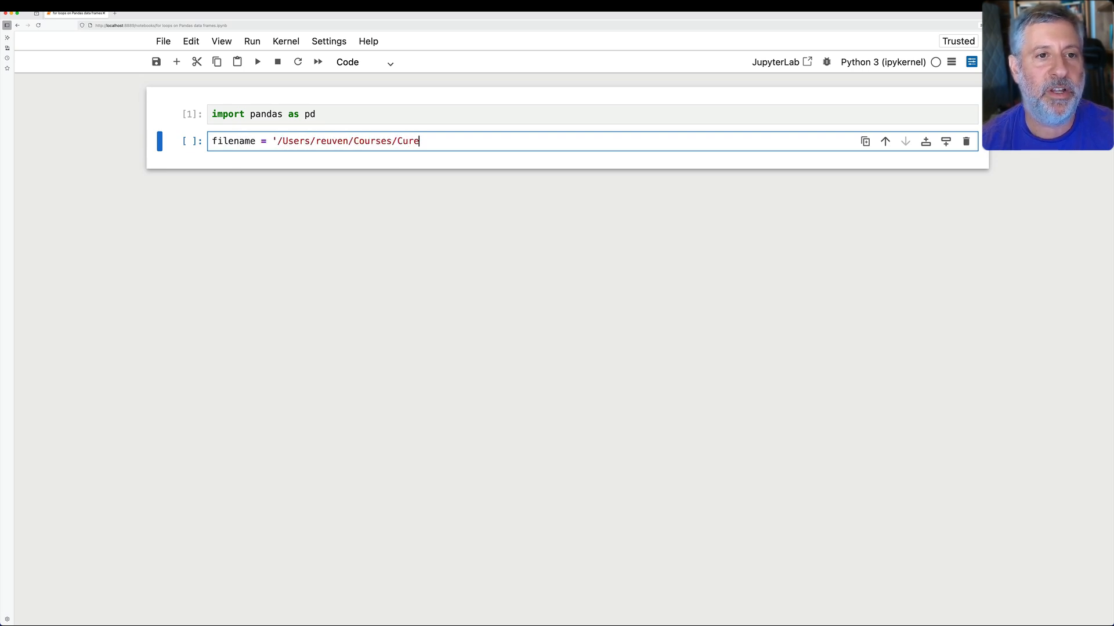
{"action": "type", "text": "nt/Data/taxi.csv'"}
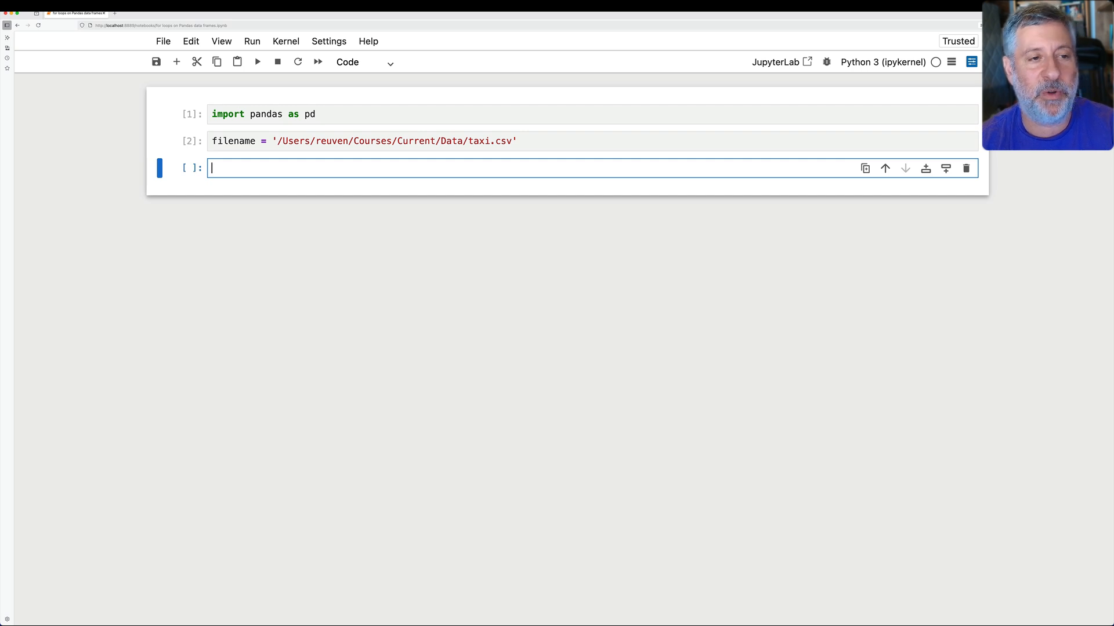
Read the CSV into df with pd.read_csv and show its 9999 × 19 shape
{"action": "type", "text": "df = pd.re"}
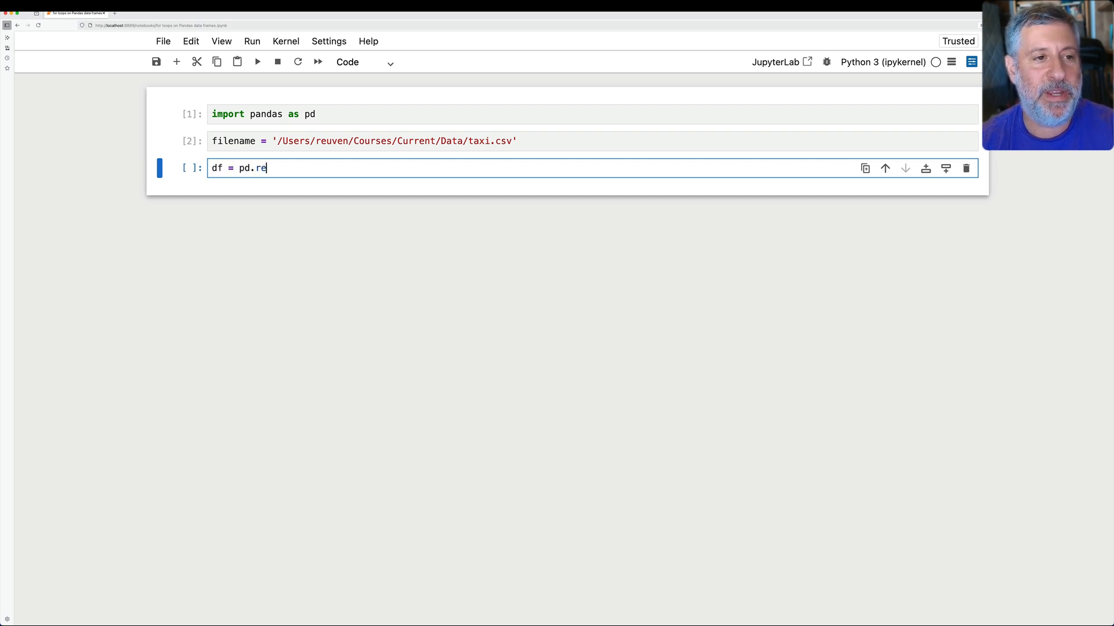
{"action": "type", "text": "ad_csv(filename"}
{"action": "type", "text": "df.shape"}
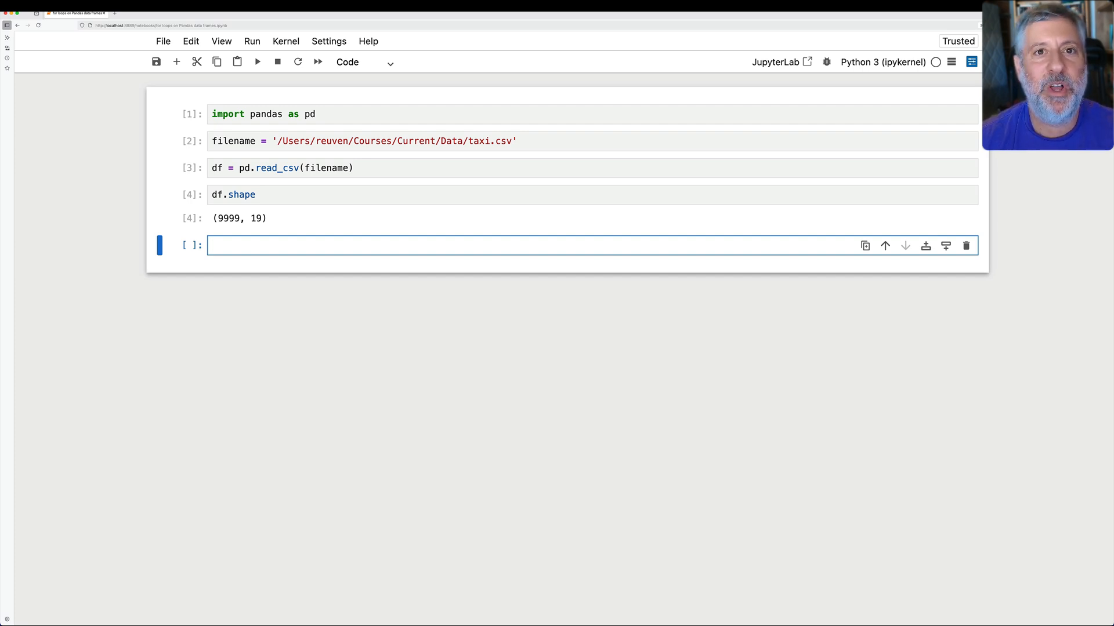
Write a comment: I want a dollars_per_mile column that calculates total_amount / trip_distance
{"action": "type", "text": "# I want to create a new column, dollars"}
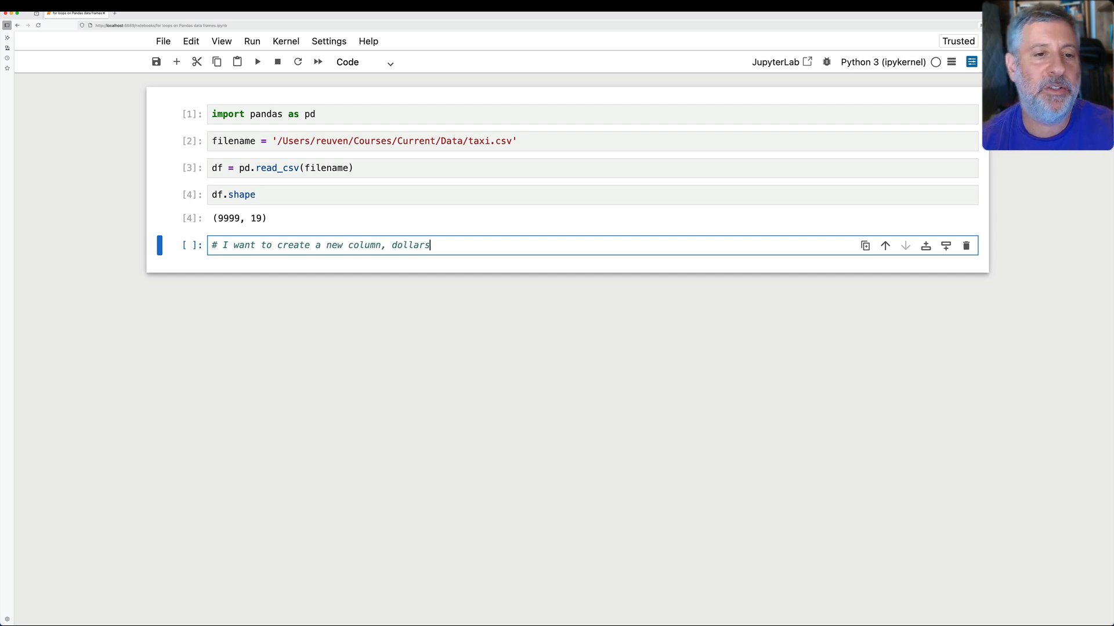
{"action": "type", "text": "_per_mile,"}
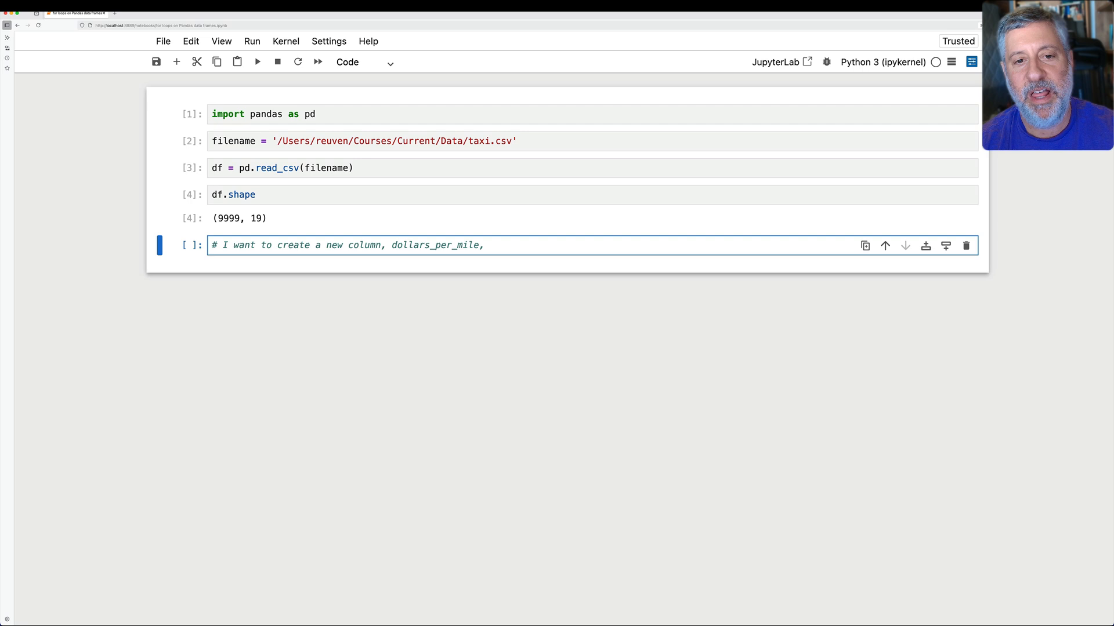
{"action": "type", "text": "that will calculate"}
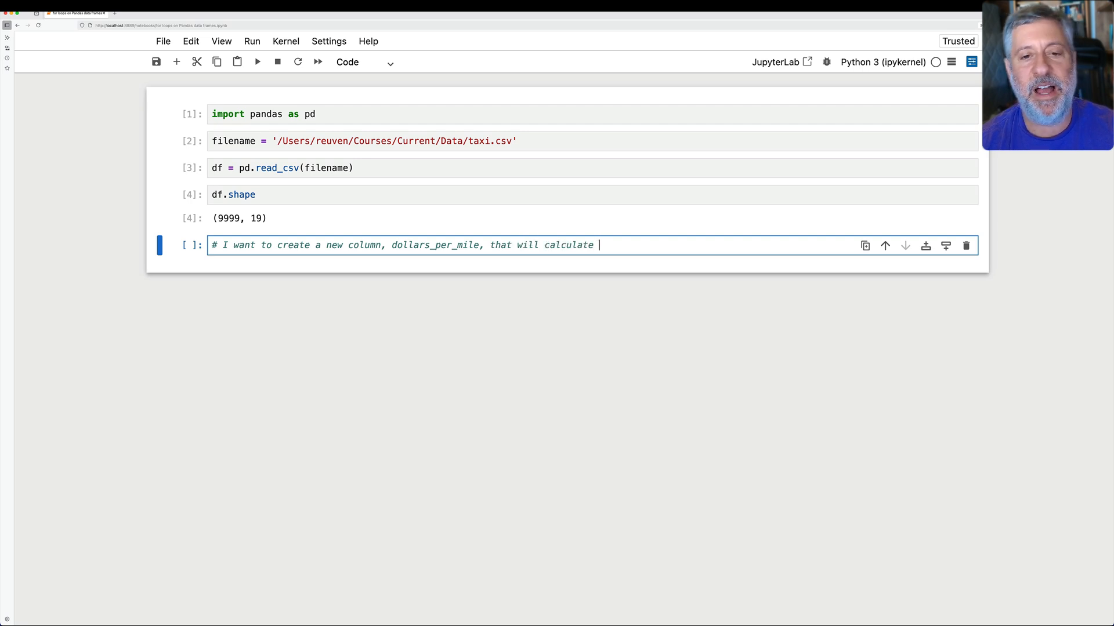
{"action": "type", "text": "total_amount /"}
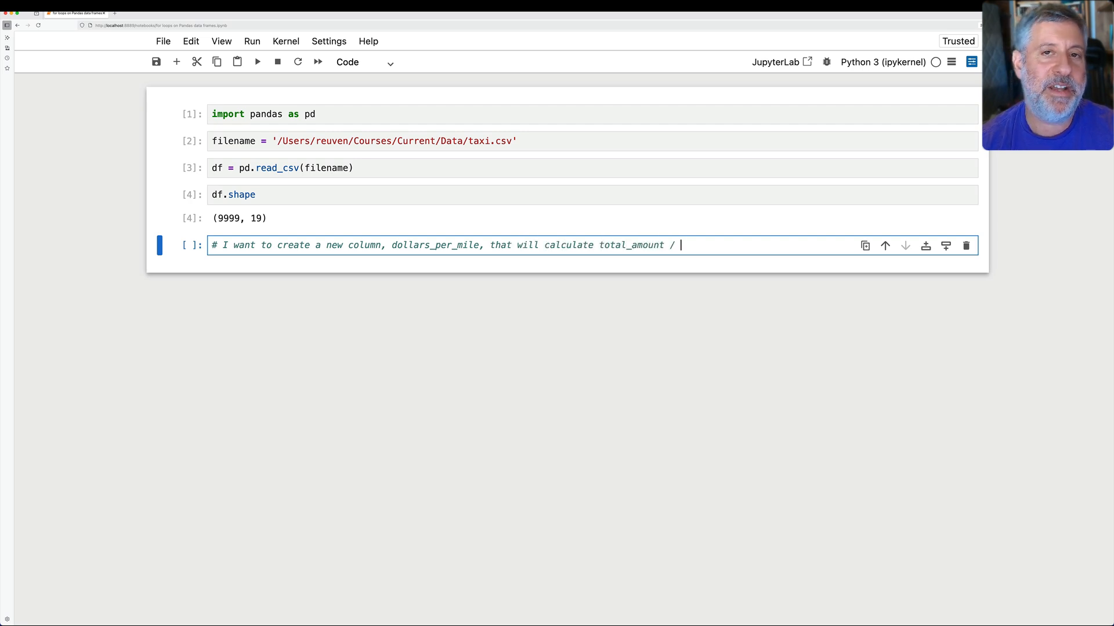
{"action": "type", "text": "trip_distance"}
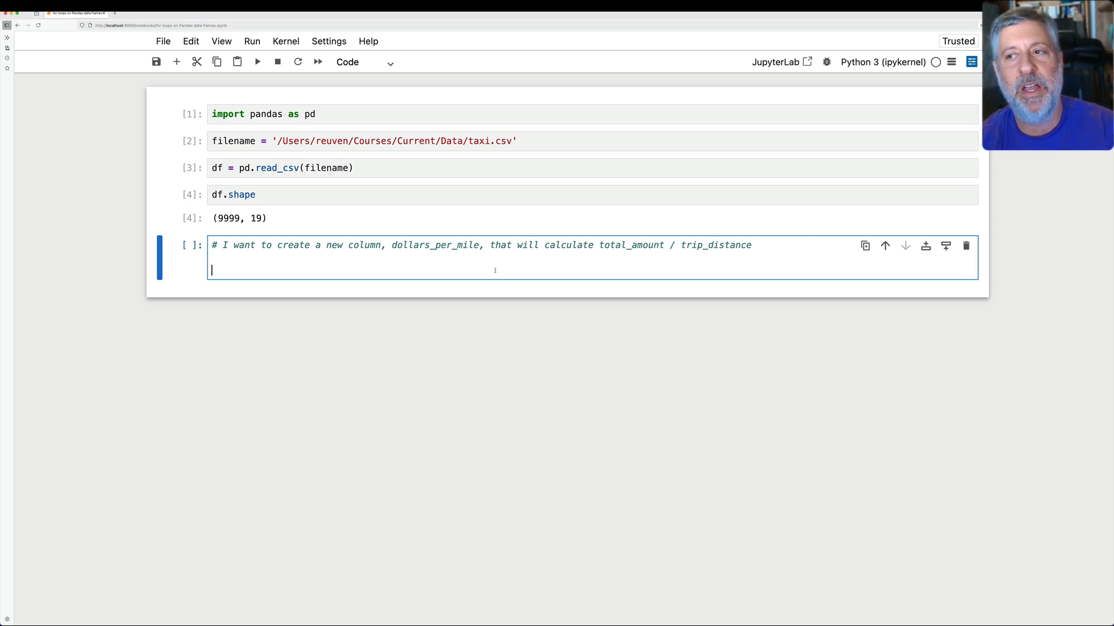
Loop over df.index, reading trip_distance and total_amount for each row via df.loc
{"action": "type", "text": "for index in df.index:"}
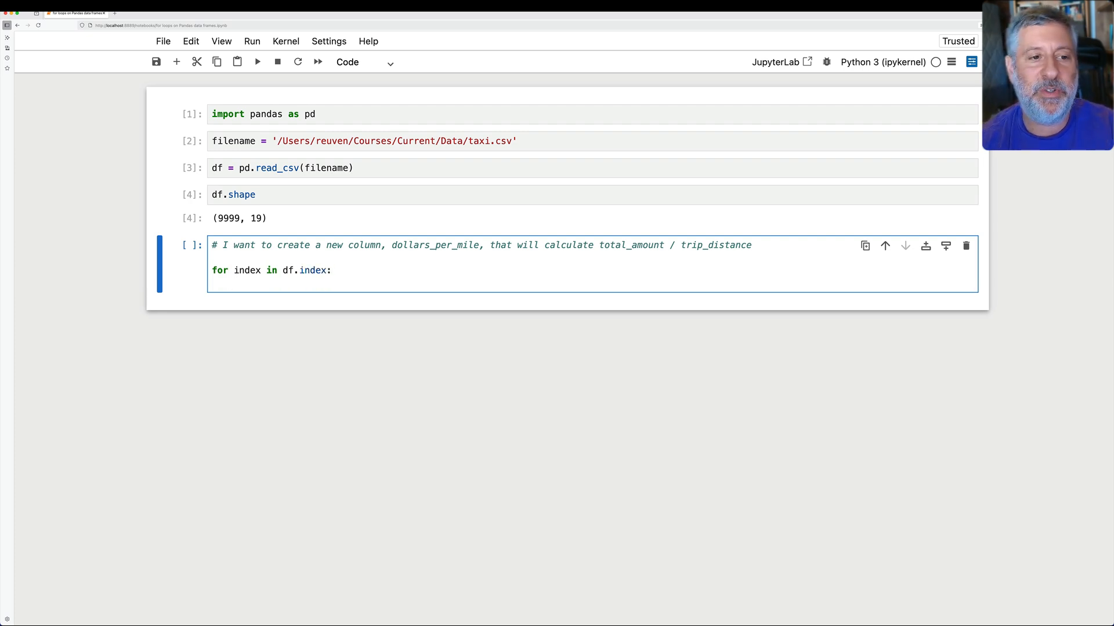
{"action": "type", "text": "trip_distance"}
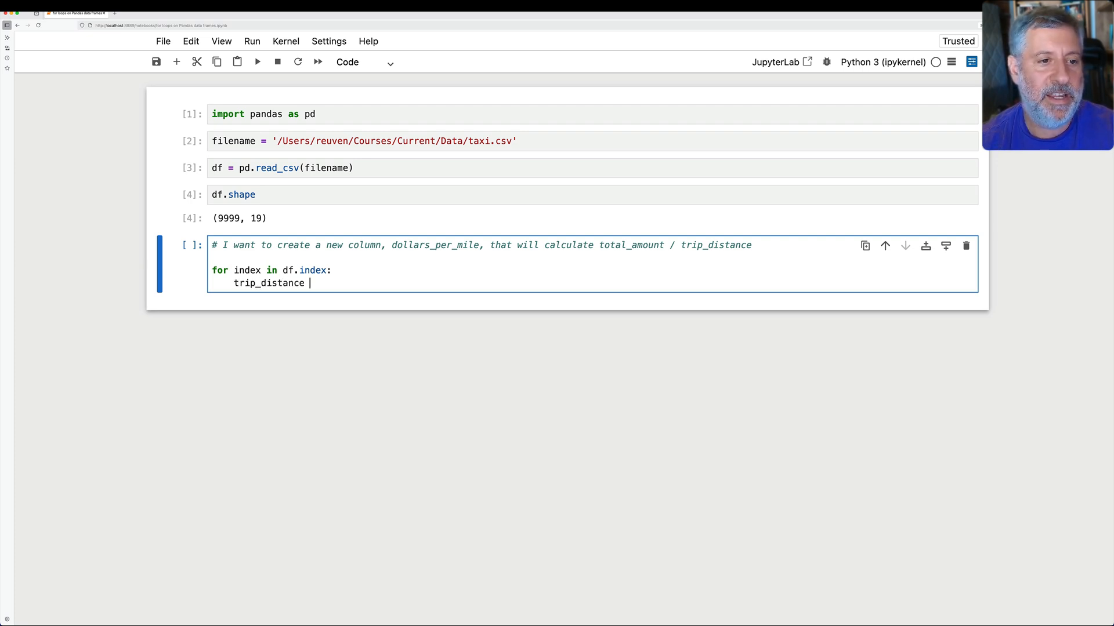
{"action": "type", "text": "= df.loc["}
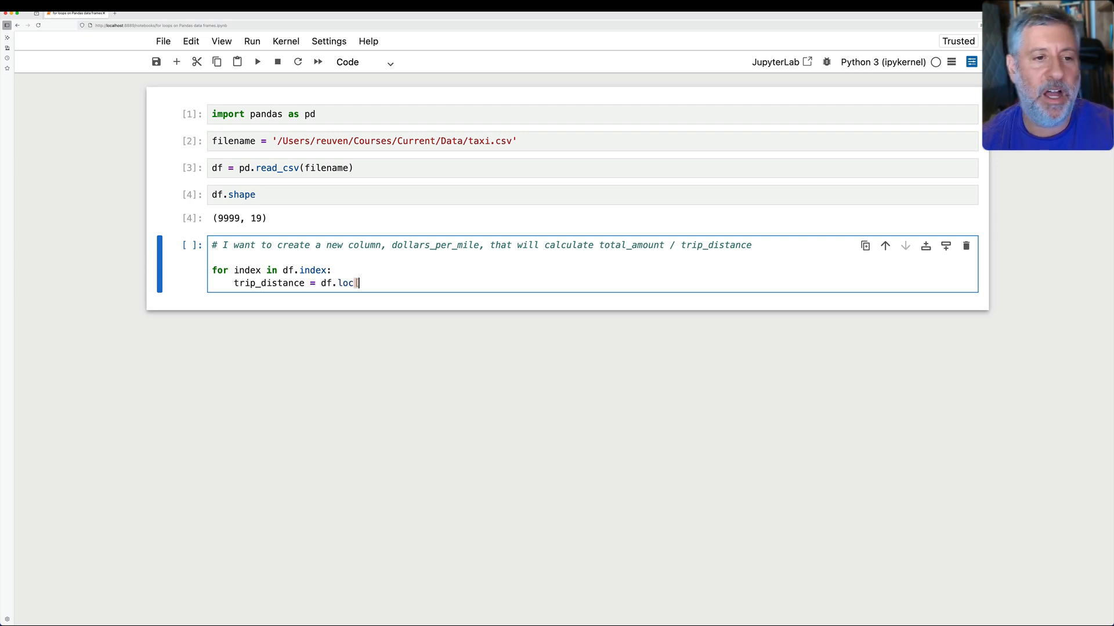
{"action": "type", "text": "[index, 'trip"}
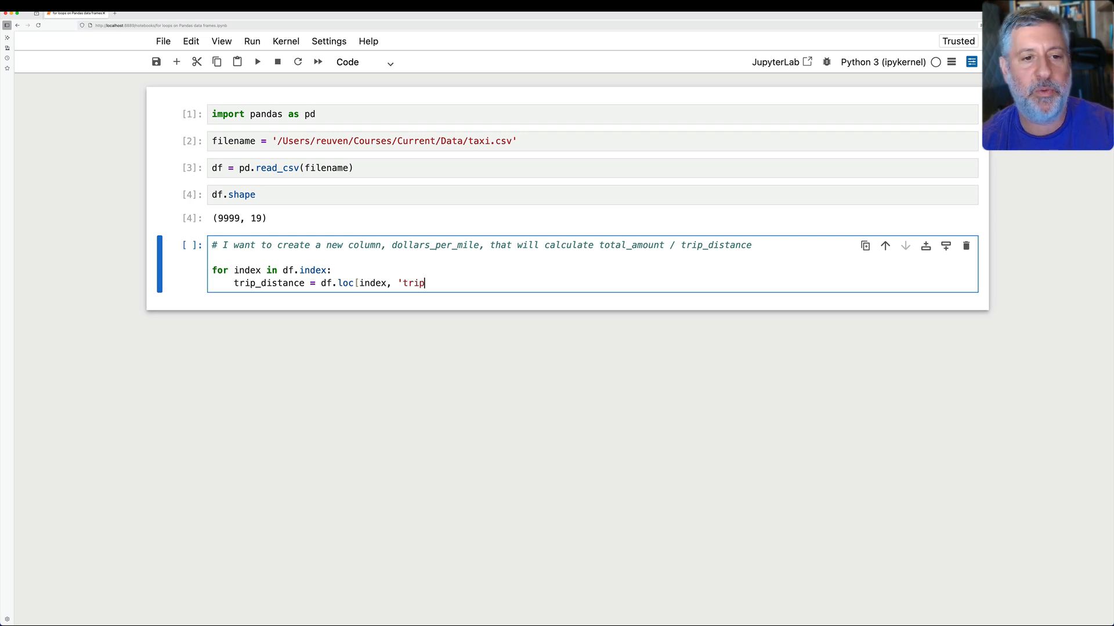
{"action": "type", "text": "_distance"}
{"action": "type", "text": "total"}
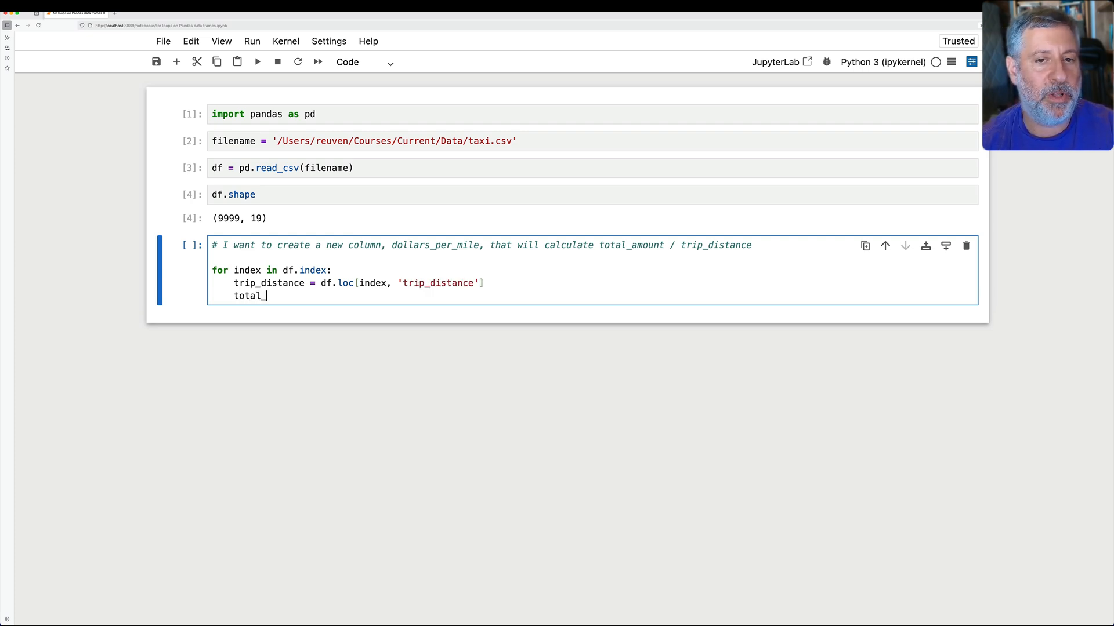
{"action": "type", "text": "_amount = df.loc"}
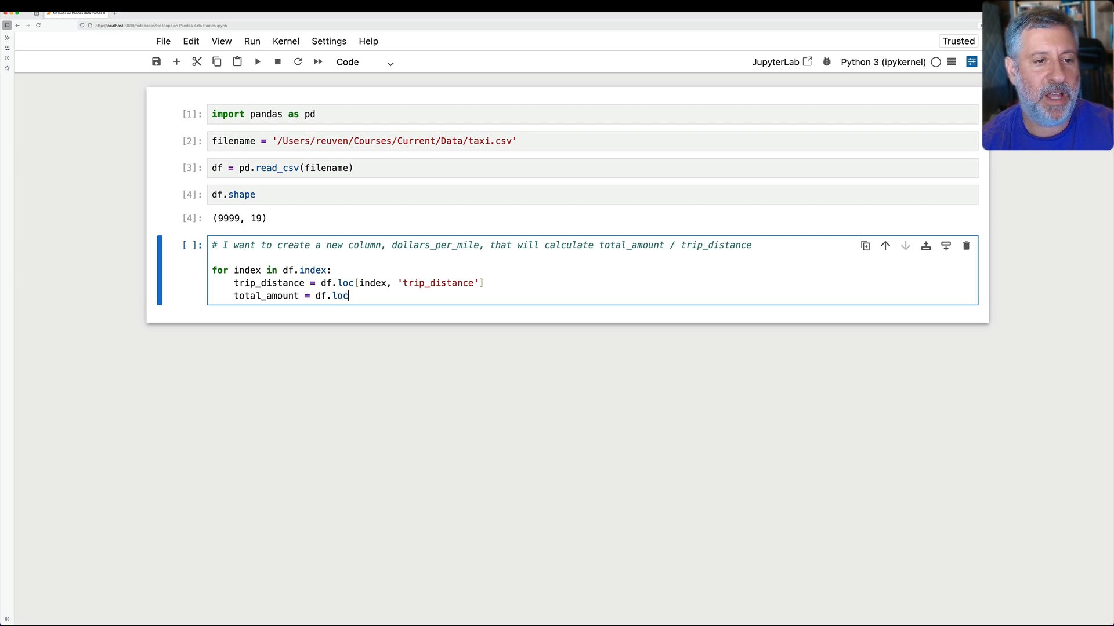
{"action": "type", "text": "[index, 'total_amou"}
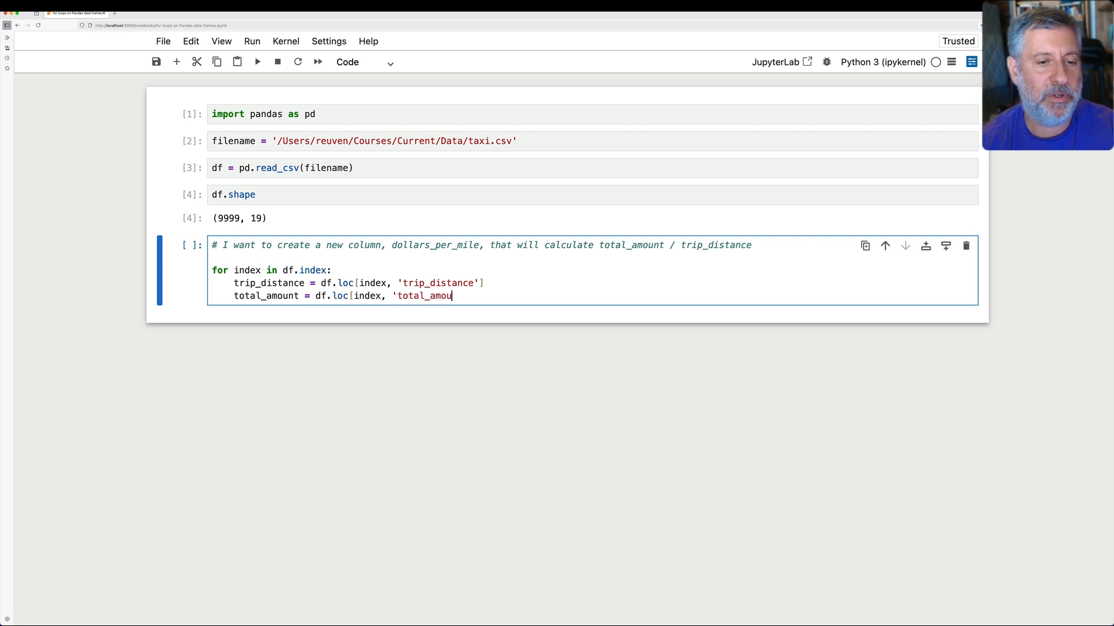
{"action": "type", "text": "nt']"}
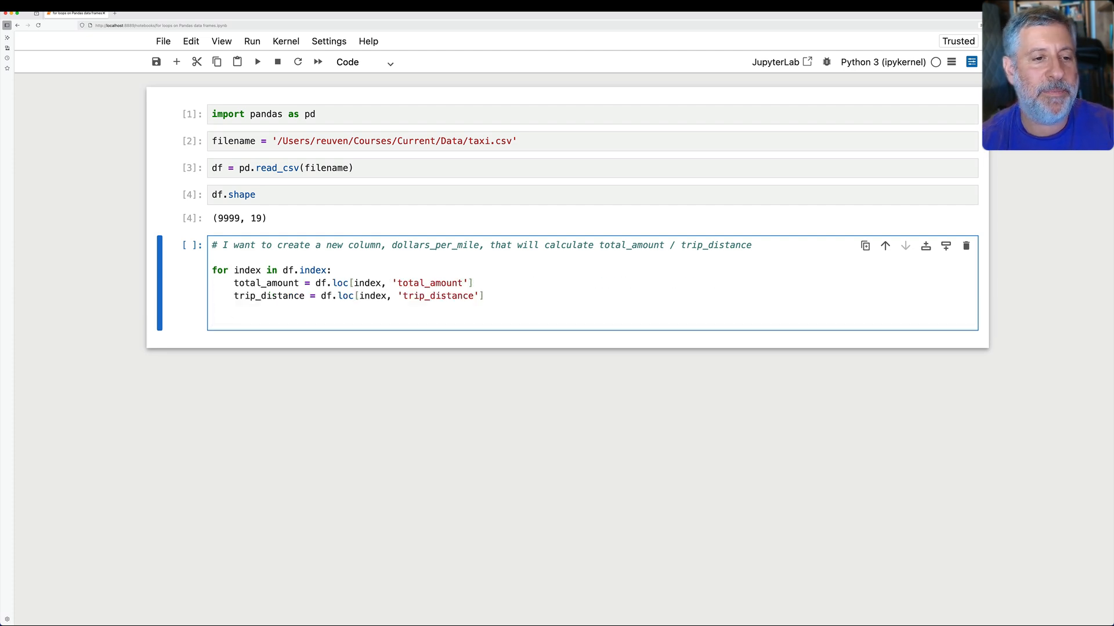
Assign df.loc[index, 'dollars_per_mile'] = total_amount / trip_distance inside the loop
{"action": "type", "text": "df.loc[index,"}
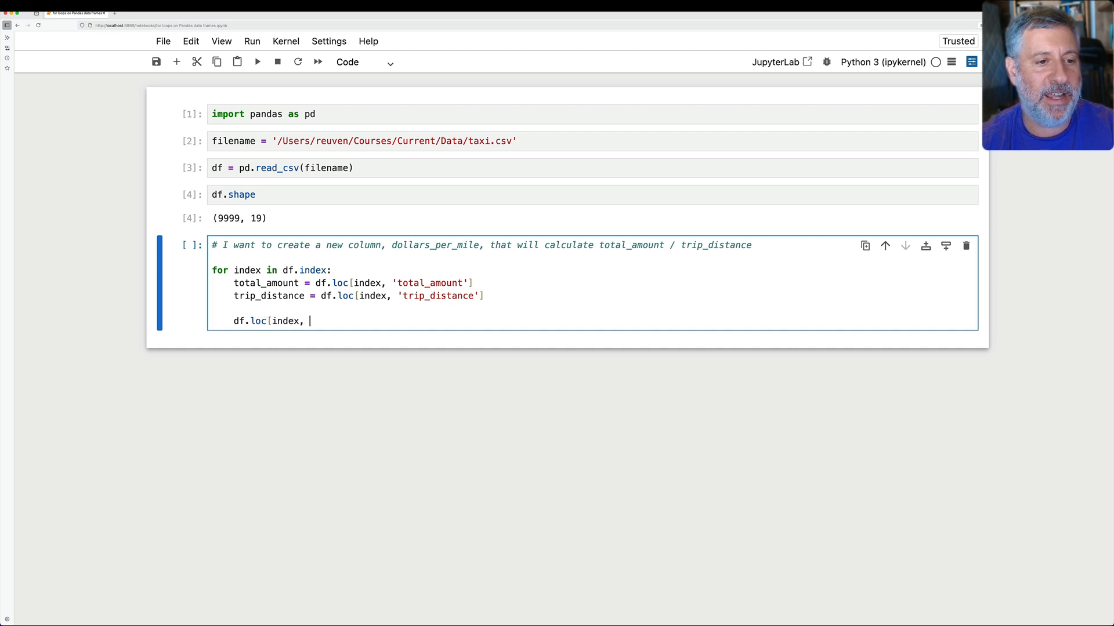
{"action": "type", "text": "'dollars_per_m"}
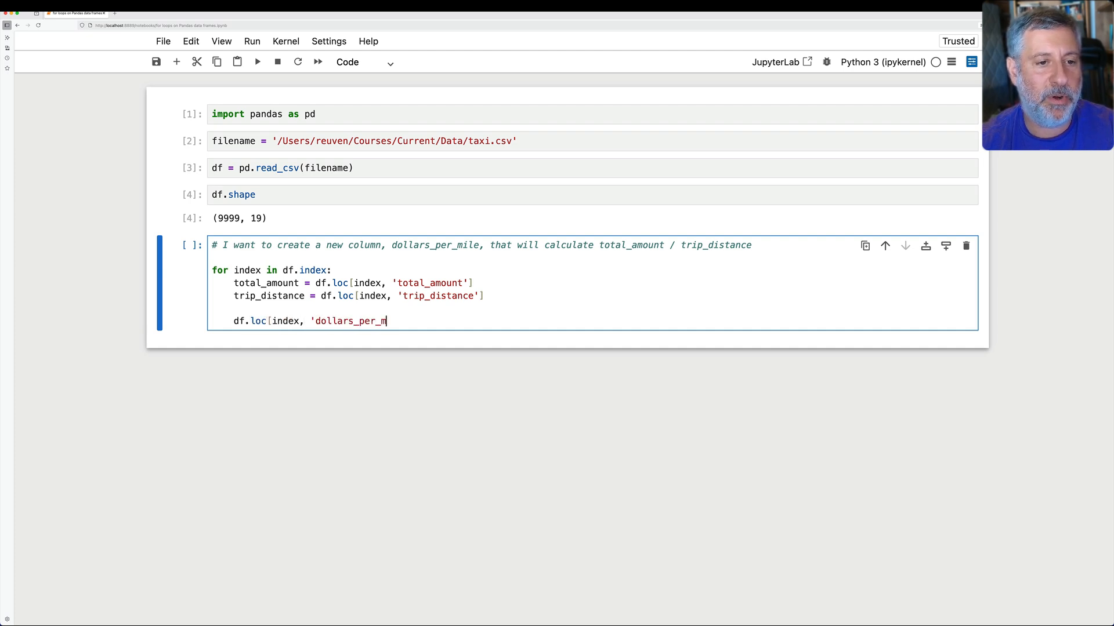
{"action": "type", "text": "ile'] ="}
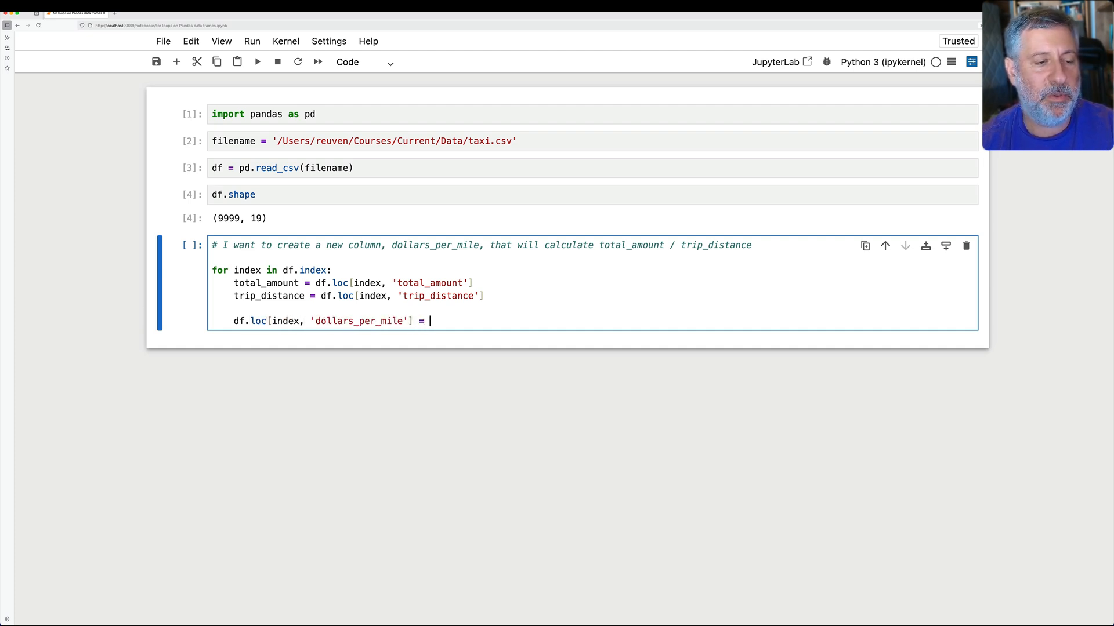
{"action": "type", "text": "total_amount / d"}
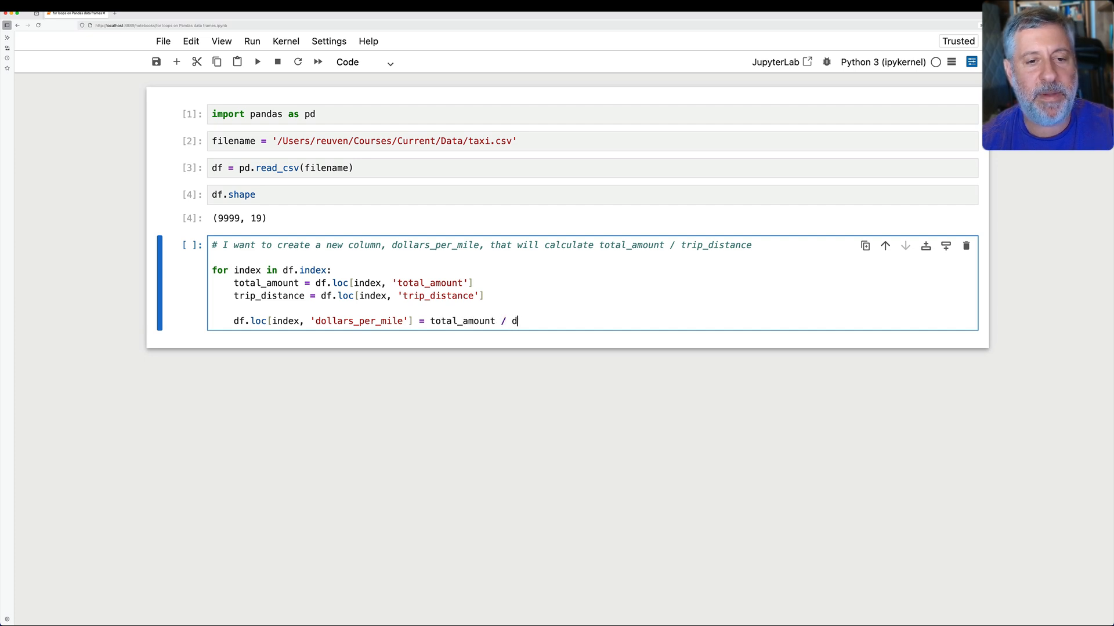
{"action": "type", "text": "rip_distance"}
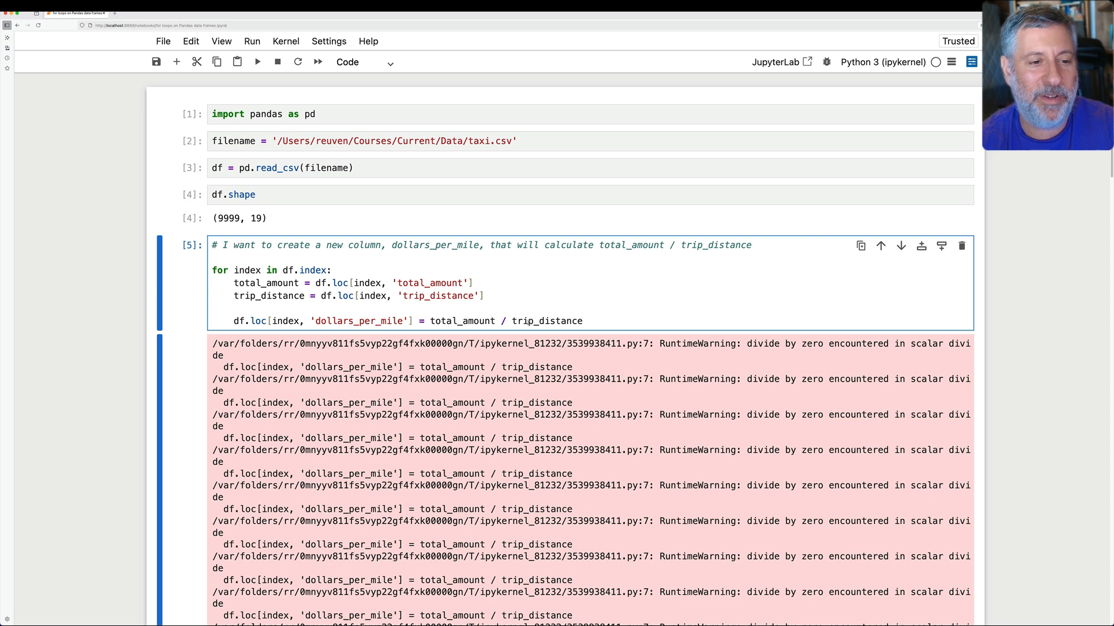
Guard the assignment with 'if trip_distance:' and begin an else branch setting dollars_per_mile
{"action": "type", "text": "if trip"}
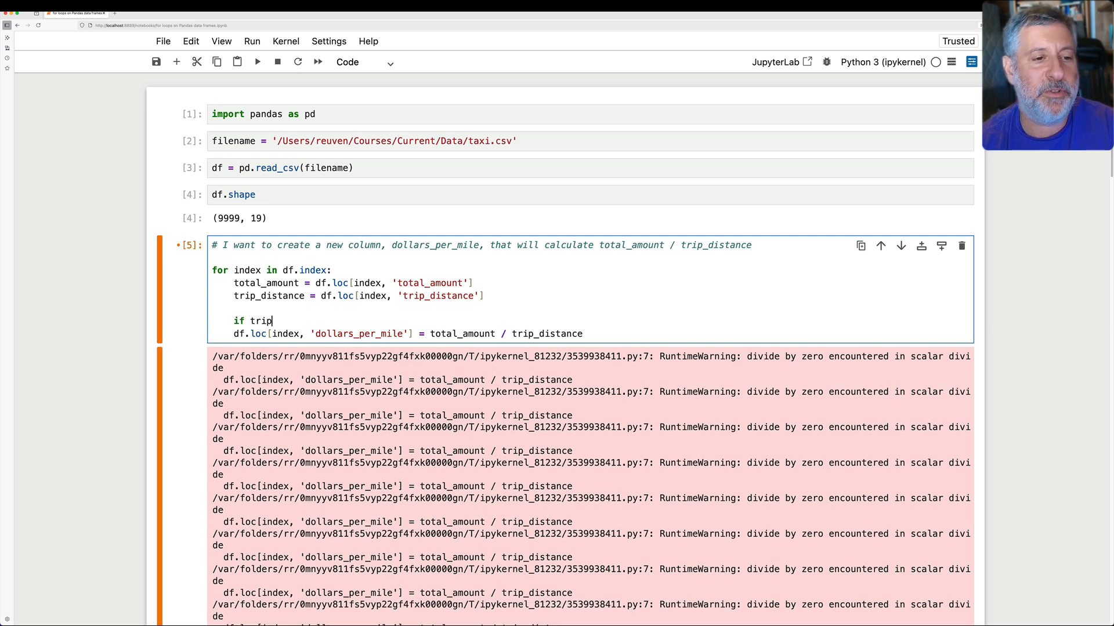
{"action": "type", "text": "_distancer"}
{"action": "type", "text": "df.lo"}
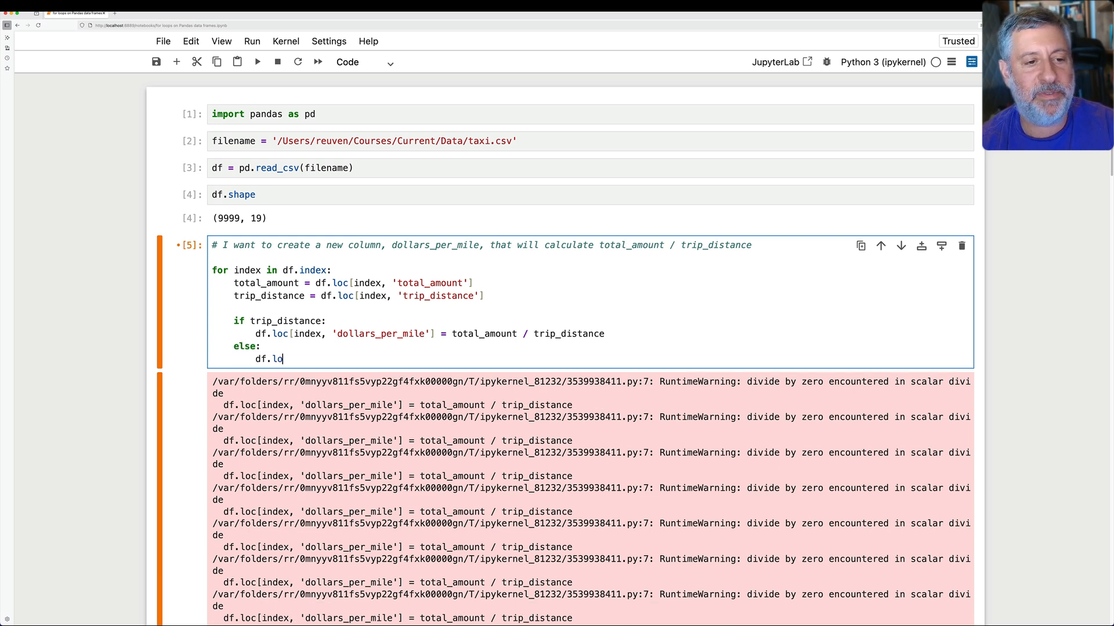
{"action": "type", "text": "c[index, 'dollar"}
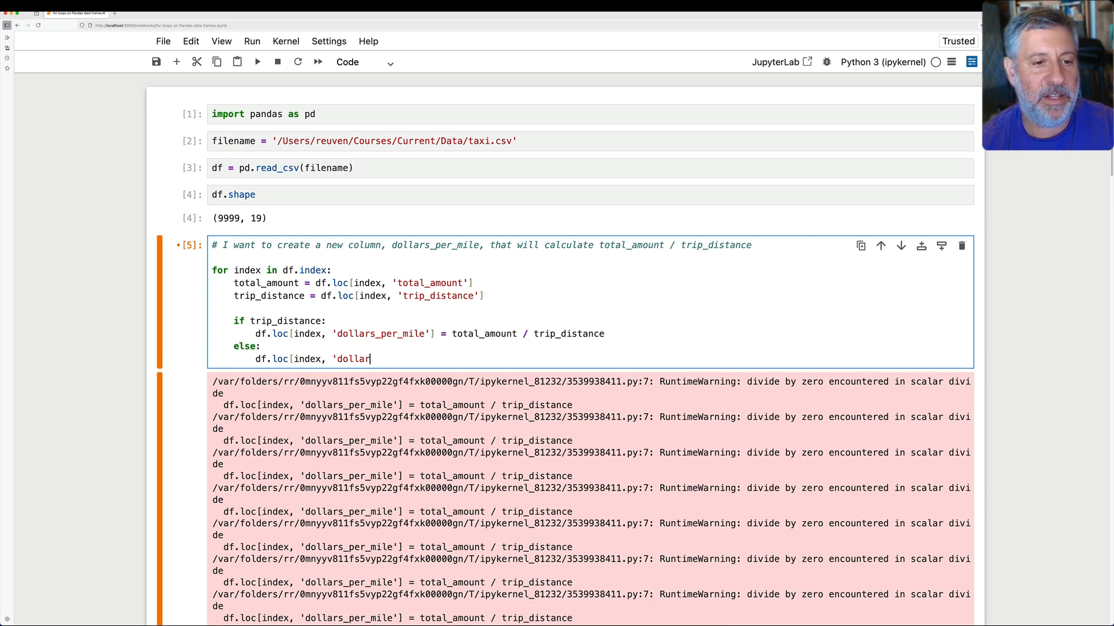
{"action": "type", "text": "s_per_mile'] =-"}
{"action": "type", "text": "import"}
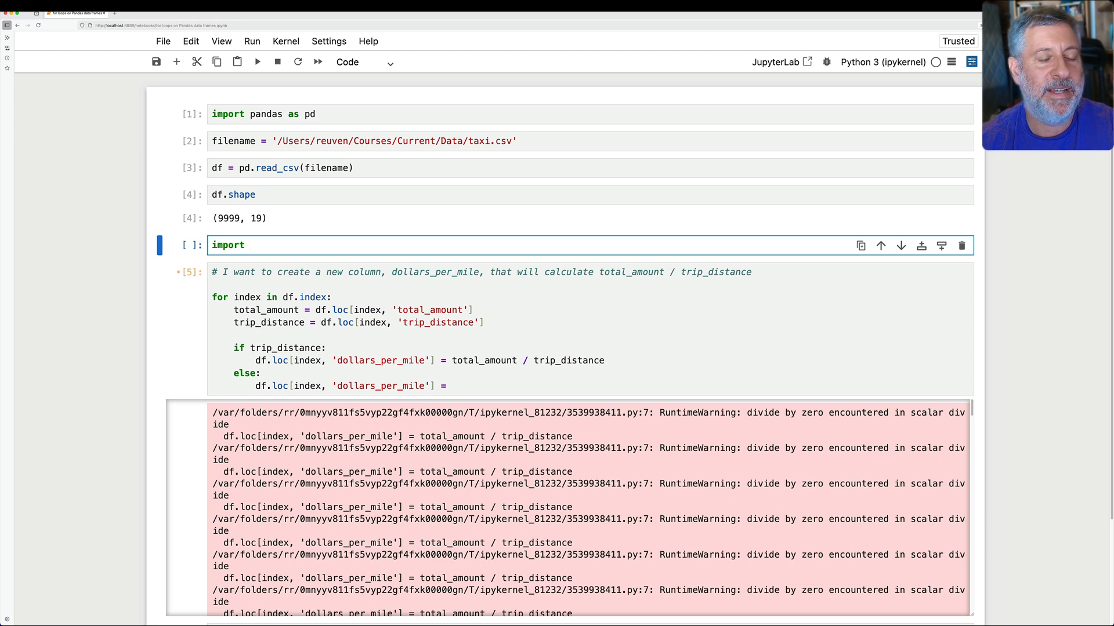
Import numpy as np and time, and set zero-distance rows' dollars_per_mile to np.nan
{"action": "type", "text": "numpy as np"}
{"action": "type", "text": "import time"}
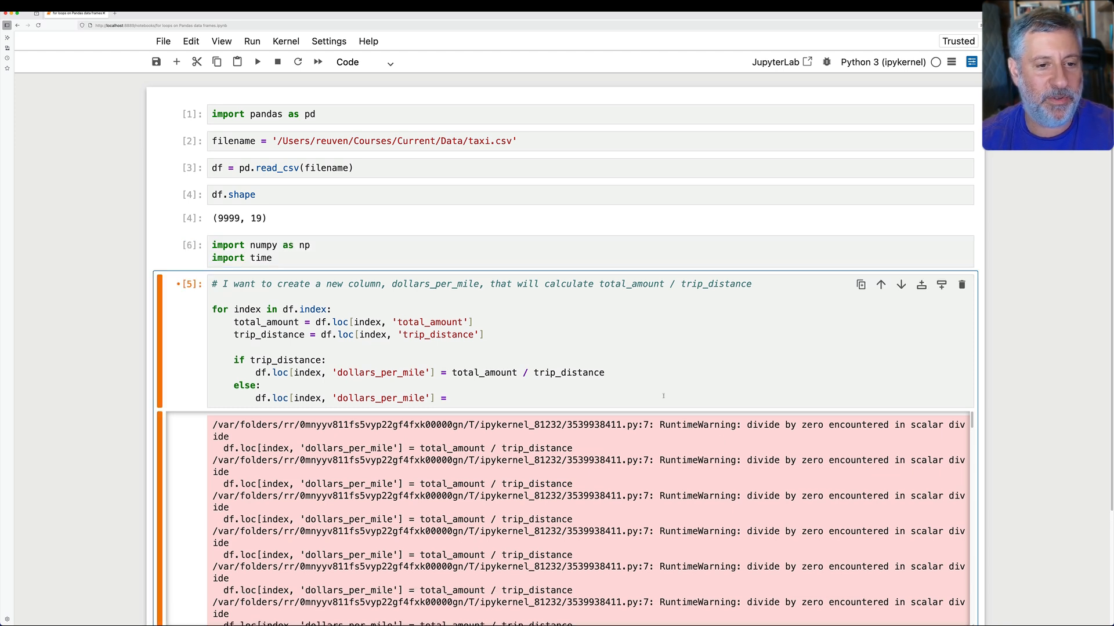
{"action": "type", "text": "np.nan"}
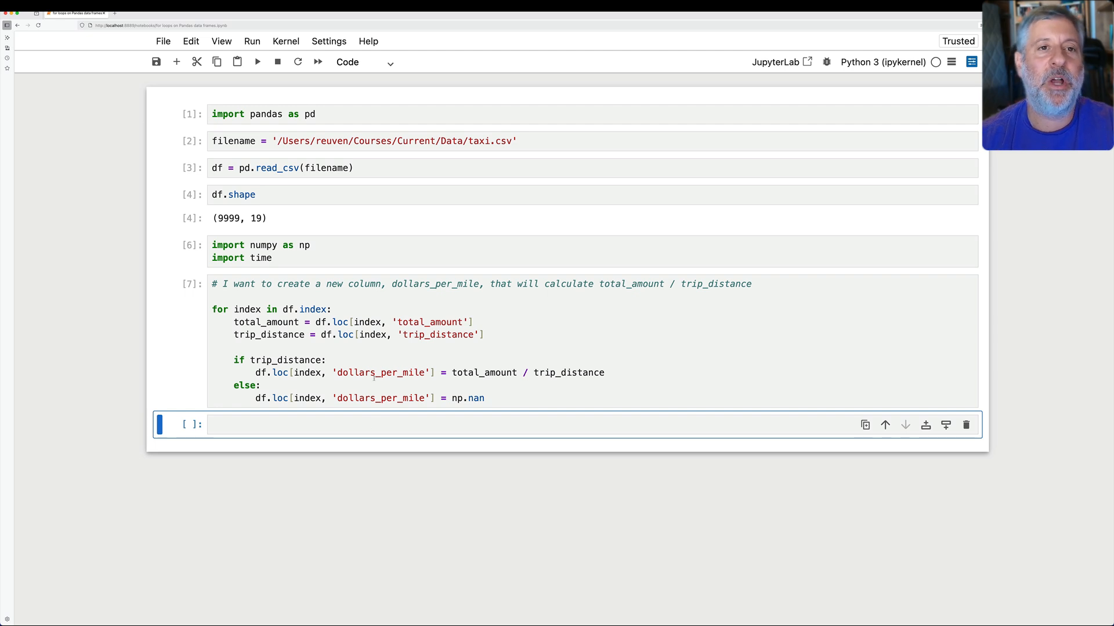
{"action": "left_click", "coordinate": [498, 342]}
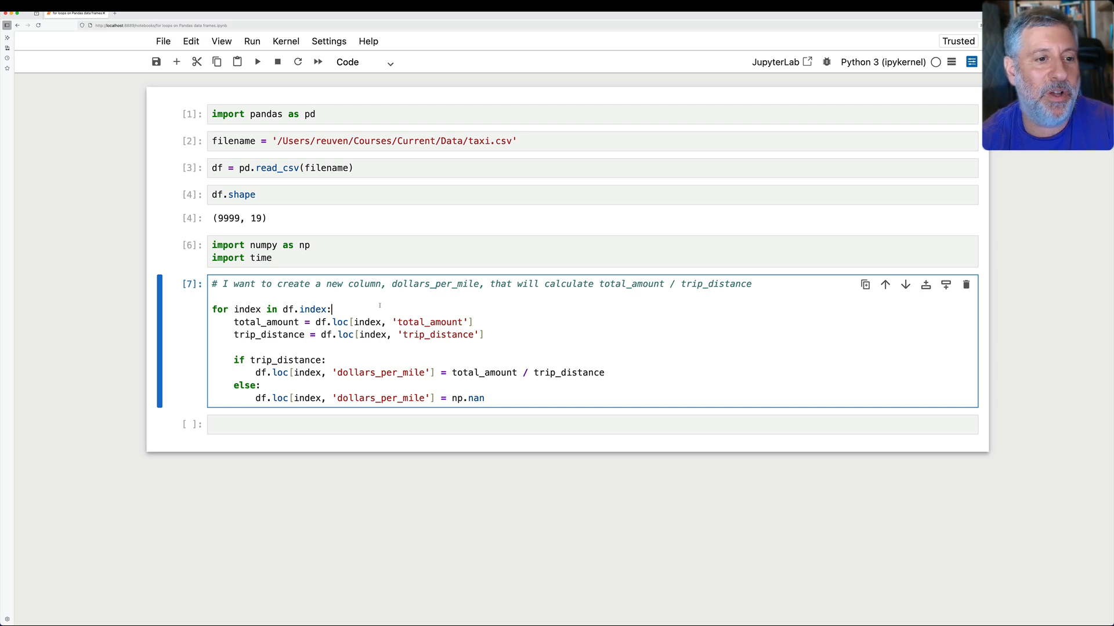
Record start_time and end_time with time.perf_timer() around the loop and compute total_time
{"action": "type", "text": "start_time = tim"}
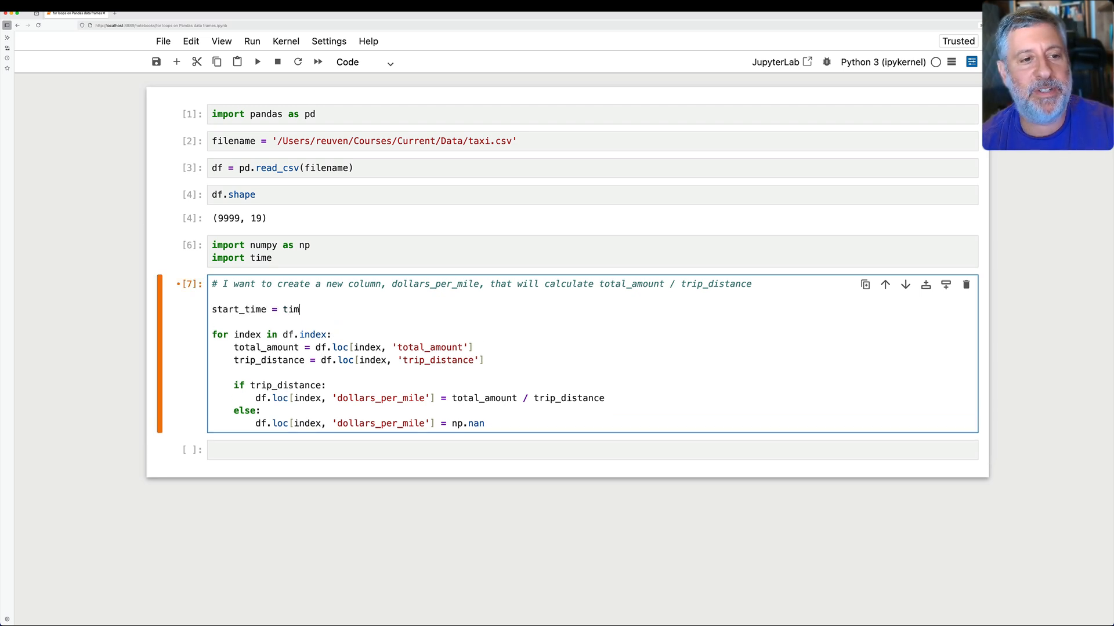
{"action": "type", "text": "e.per"}
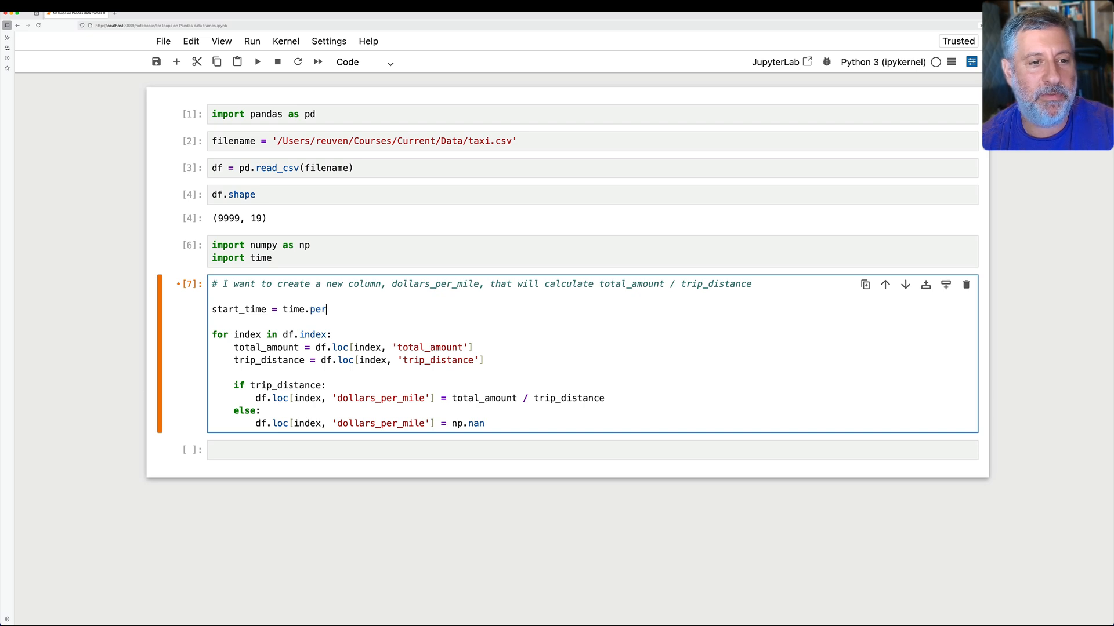
{"action": "type", "text": "f_timer()"}
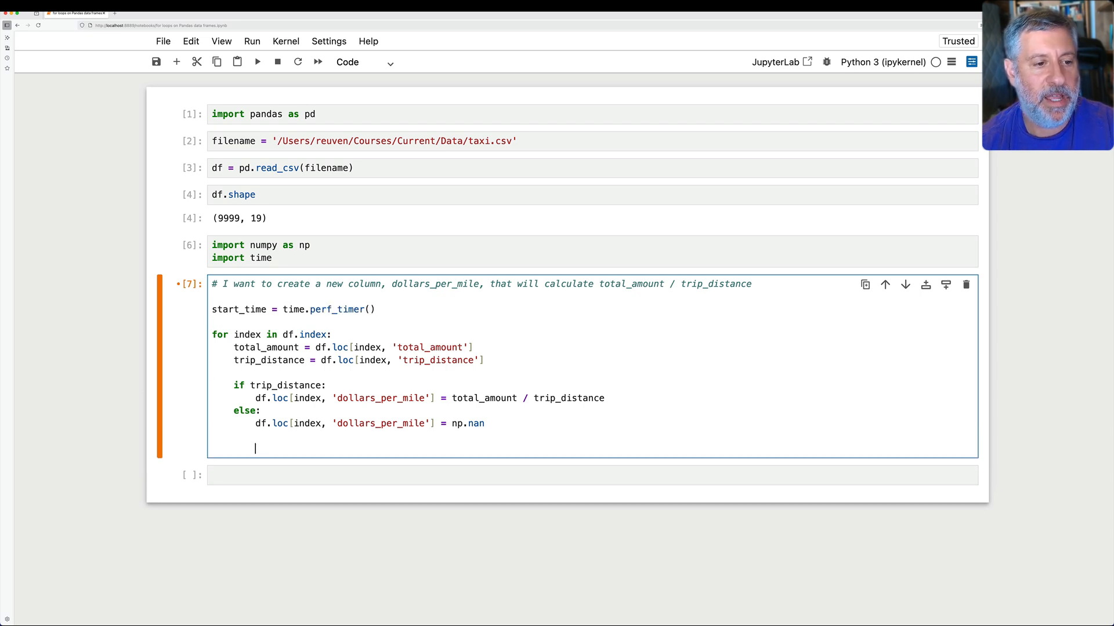
{"action": "type", "text": "end_time ="}
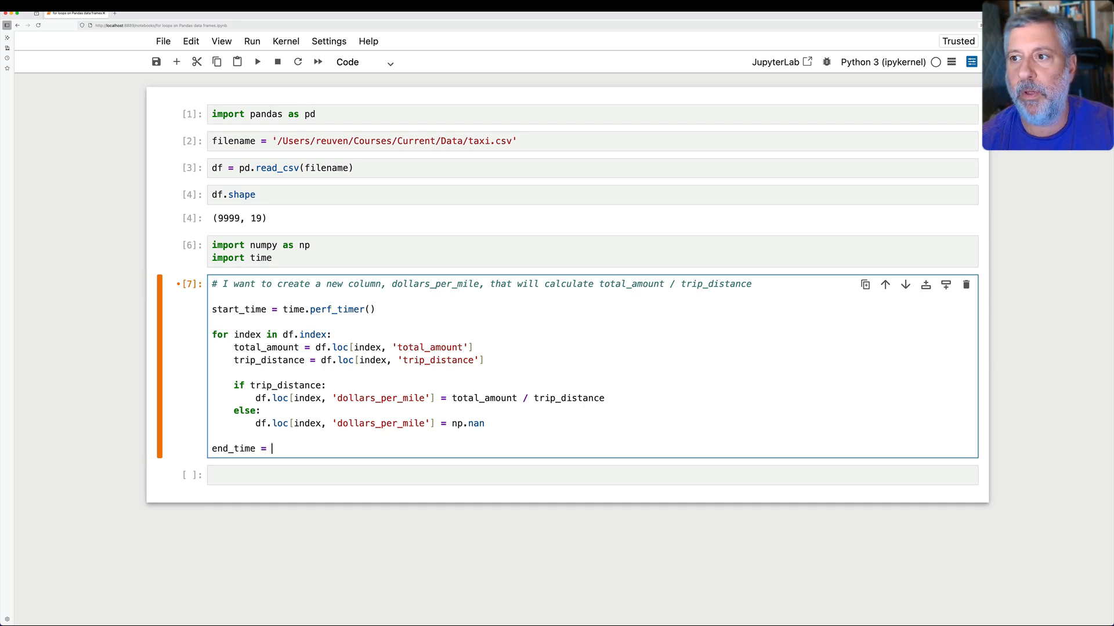
{"action": "type", "text": "time.perf_"}
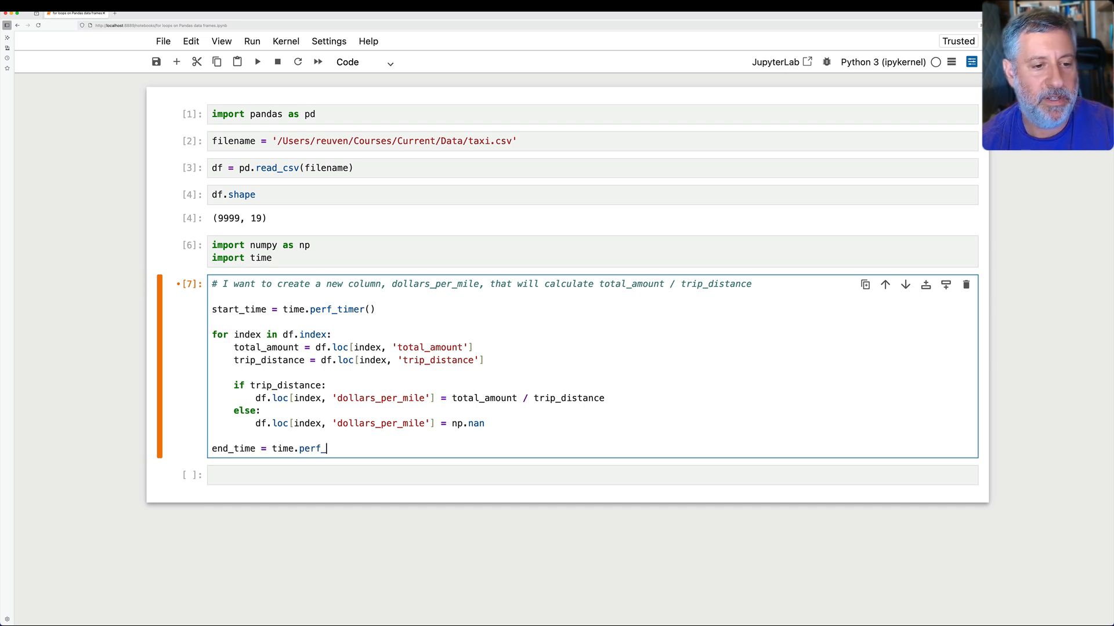
{"action": "type", "text": "timer()"}
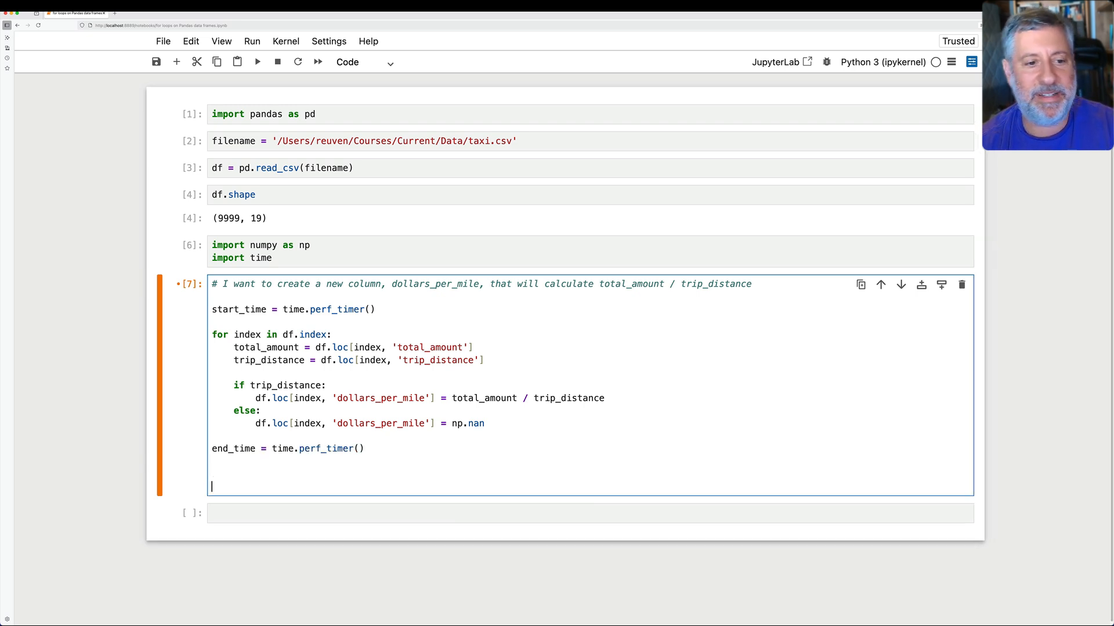
{"action": "type", "text": "to"}
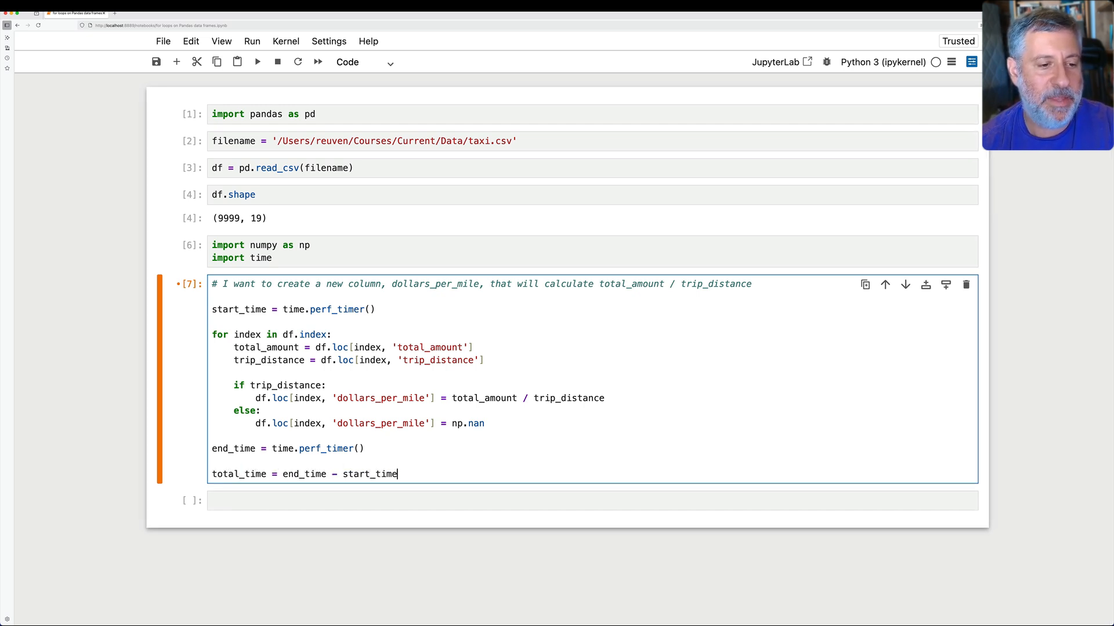
Print total_time with an f-string formatted to 0.2f
{"action": "type", "text": "print(f'')"}
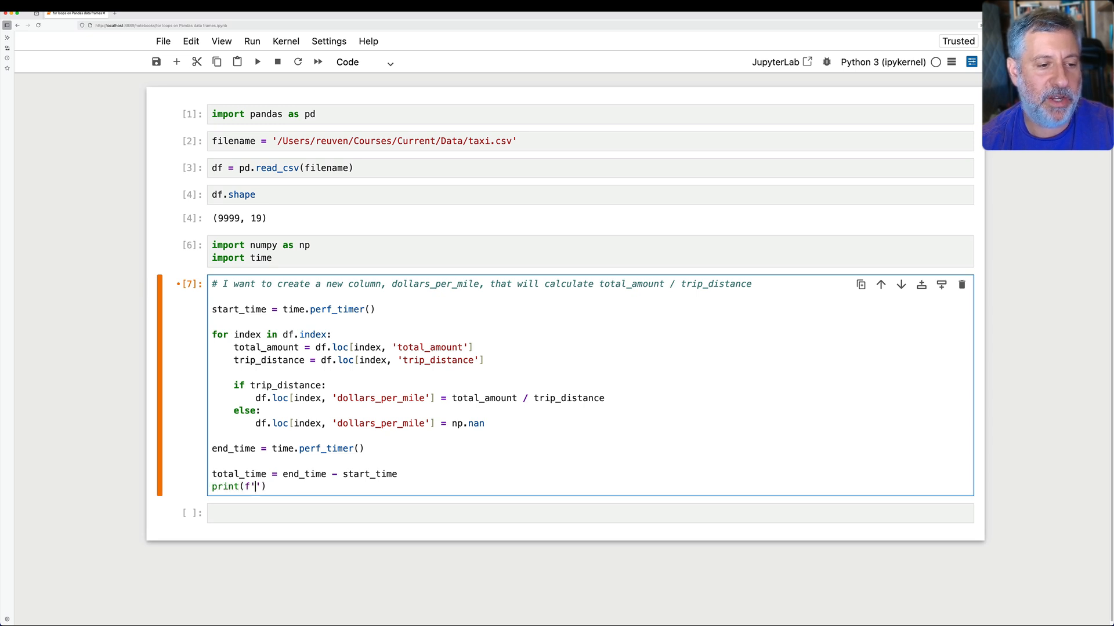
{"action": "type", "text": "{total_time:"}
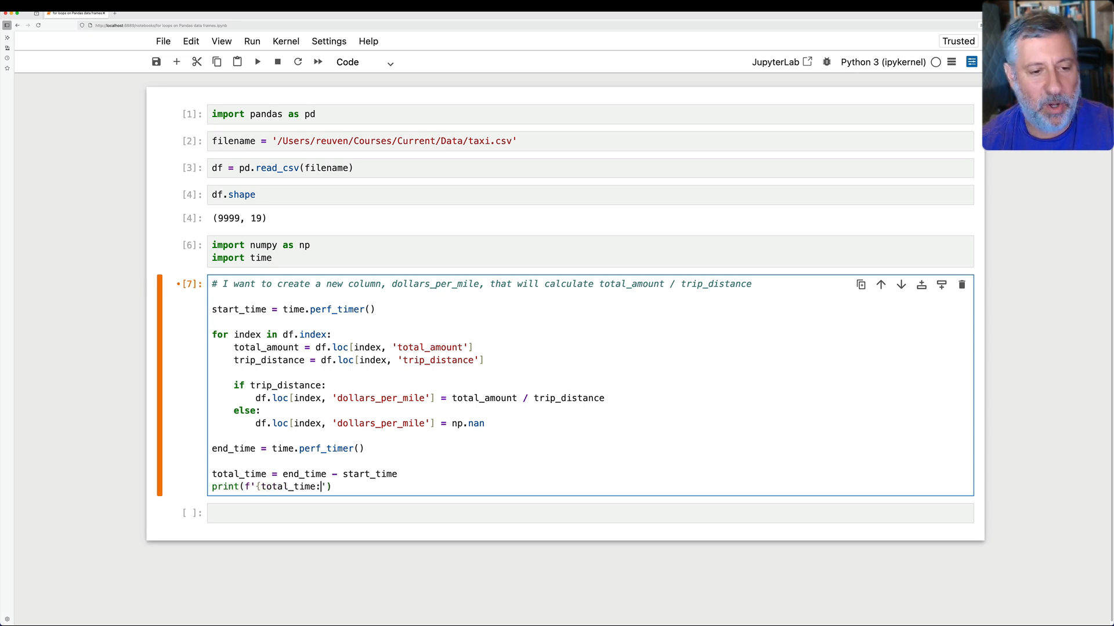
{"action": "type", "text": ":.2f"}
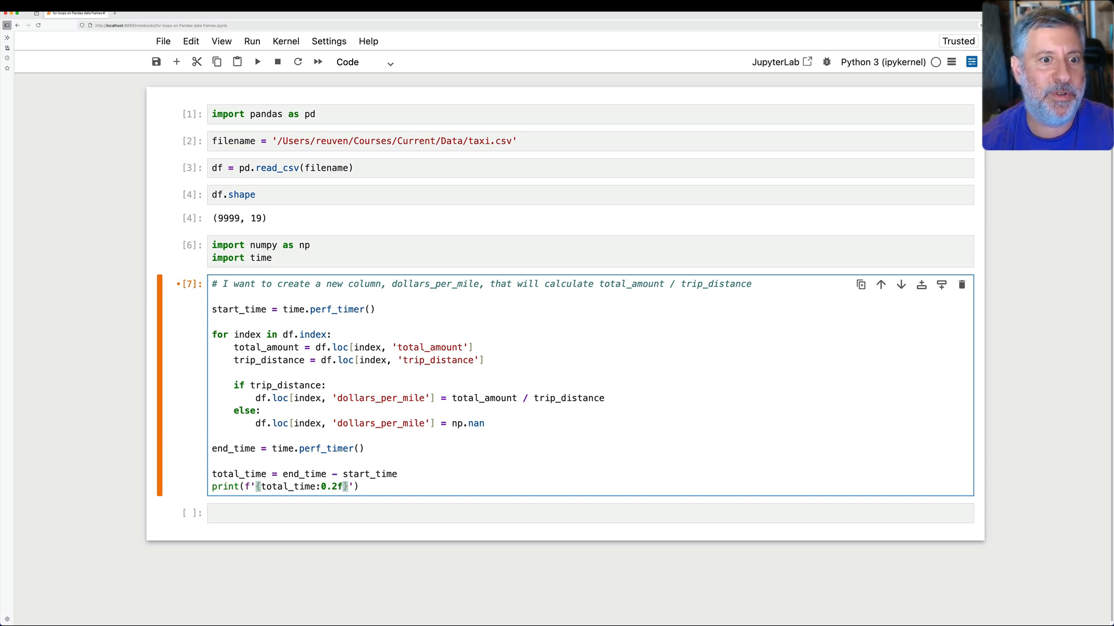
{"action": "left_click", "coordinate": [258, 62]}
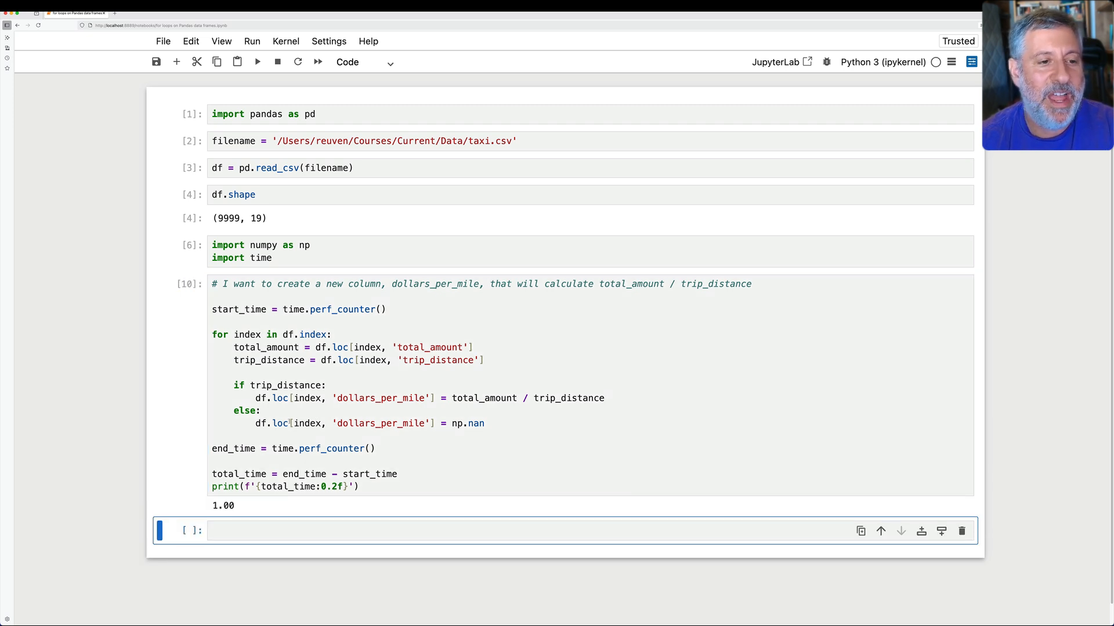
Move into the new empty cell below the timed loop, which printed 1.00
{"action": "left_click", "coordinate": [497, 530]}
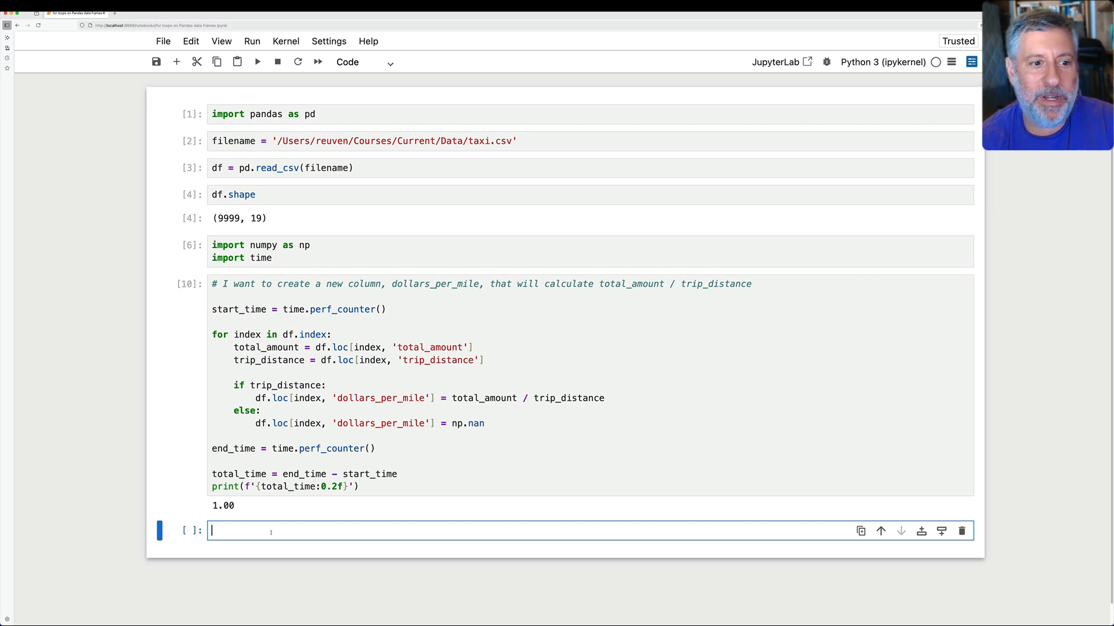
Comment on Pandas vectorized operations and compute df['dollars_per_mile'] = df['total_amount'] / df['trip_distance']
{"action": "type", "text": "# if we want,"}
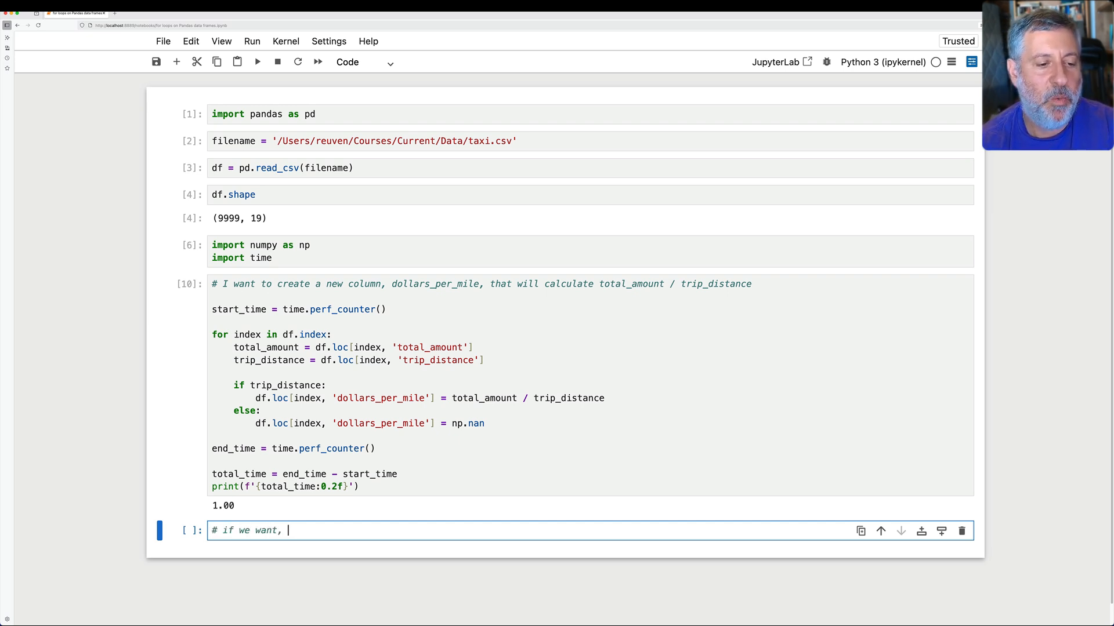
{"action": "type", "text": "we can use Pandas ve"}
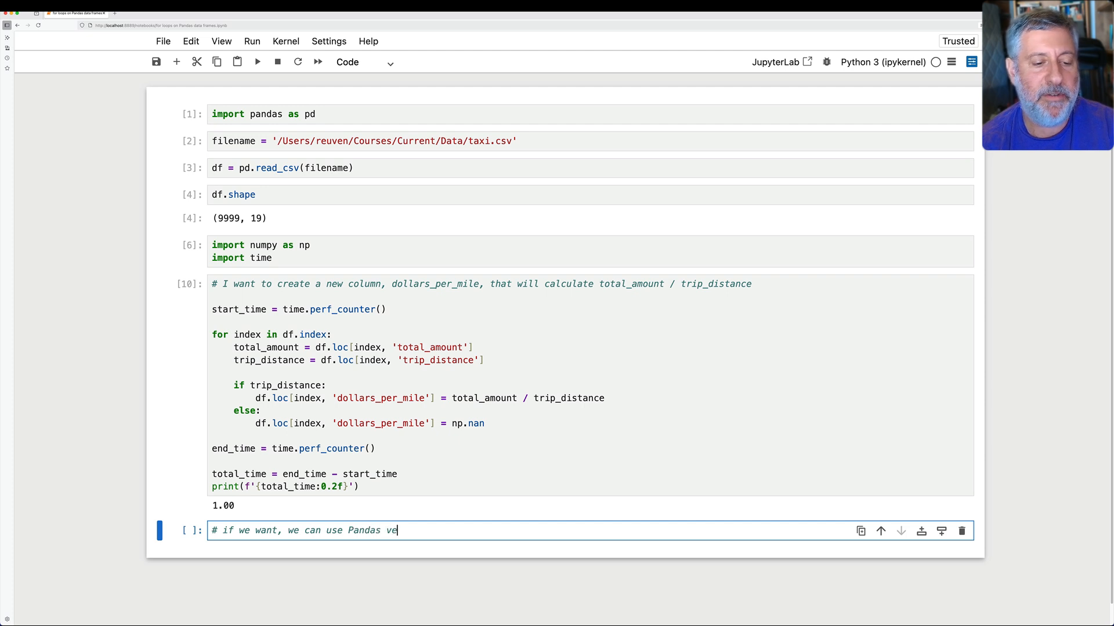
{"action": "type", "text": "ctorized oper"}
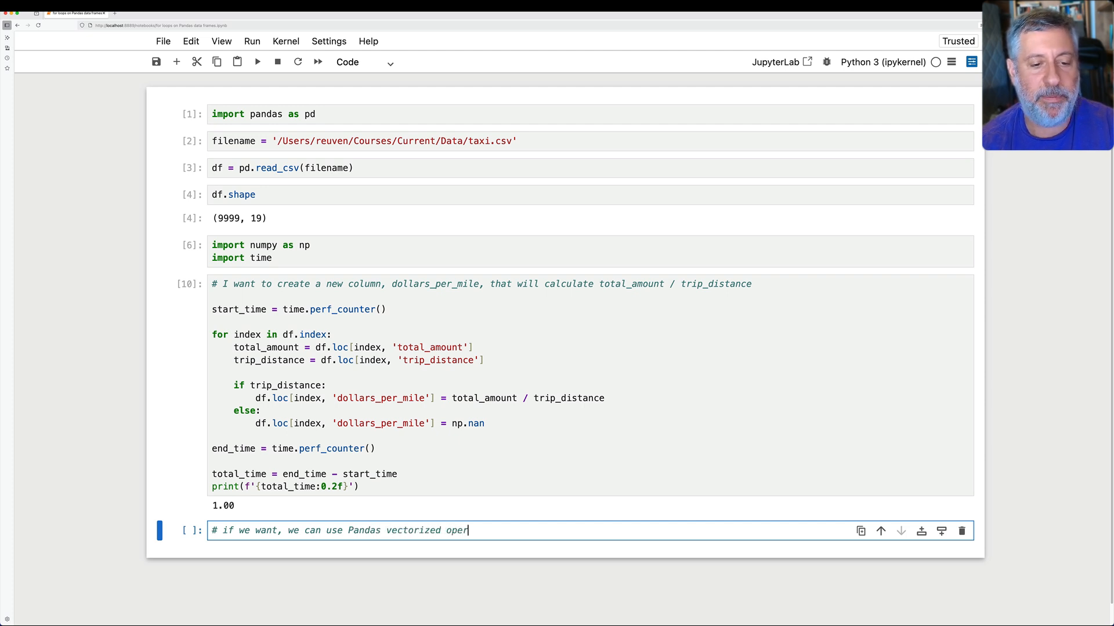
{"action": "type", "text": "ations"}
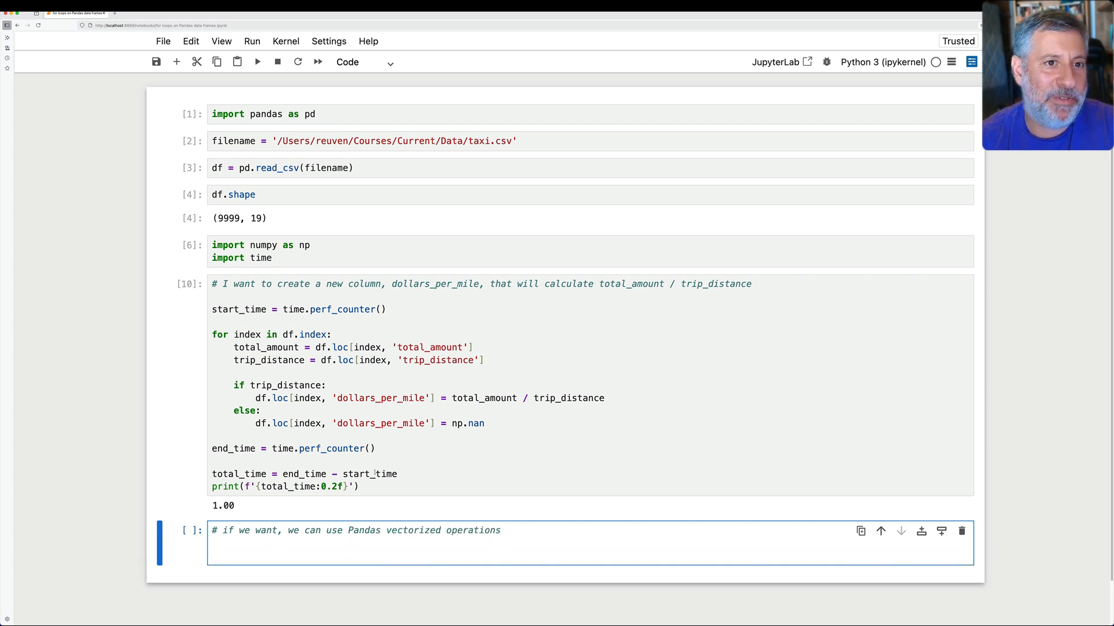
{"action": "type", "text": "df['d"}
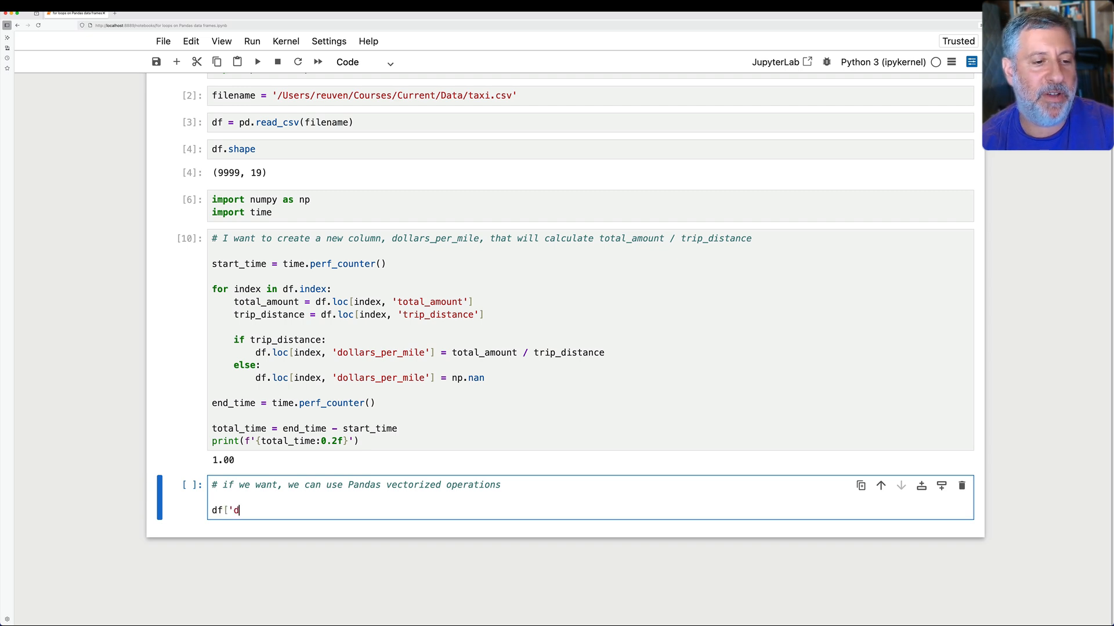
{"action": "type", "text": "ollars_per_mile'"}
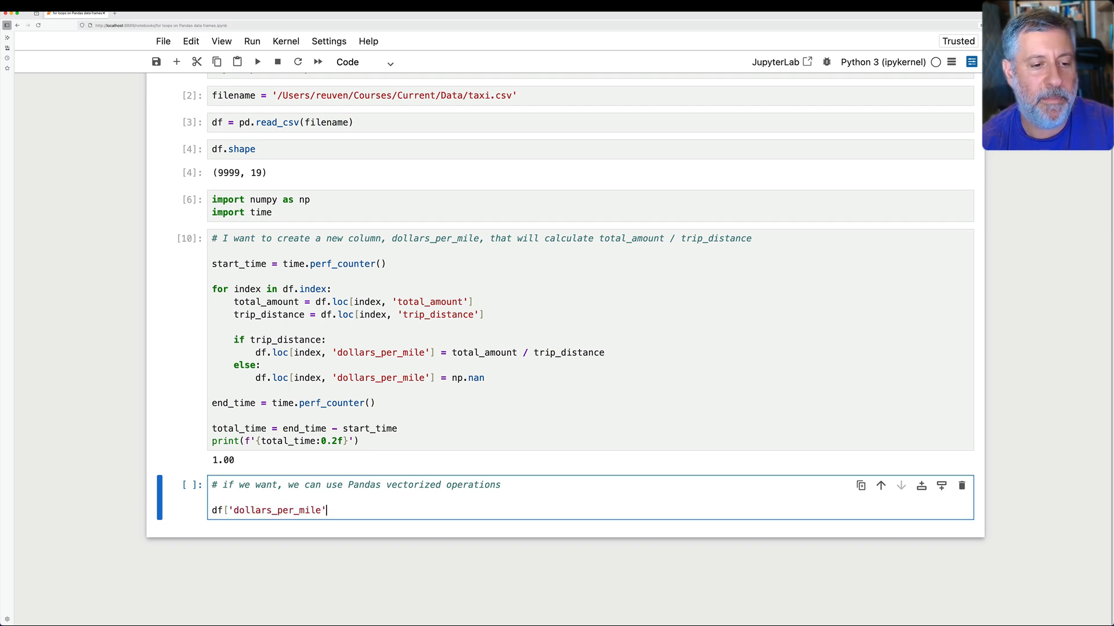
{"action": "type", "text": "] = df['"}
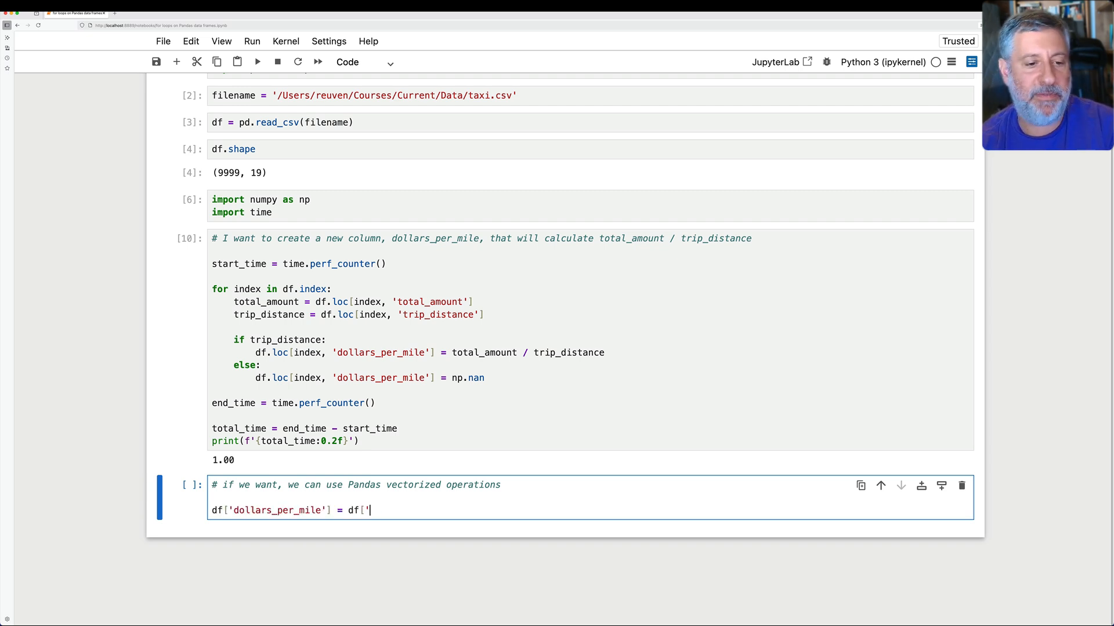
{"action": "type", "text": "total_amount']"}
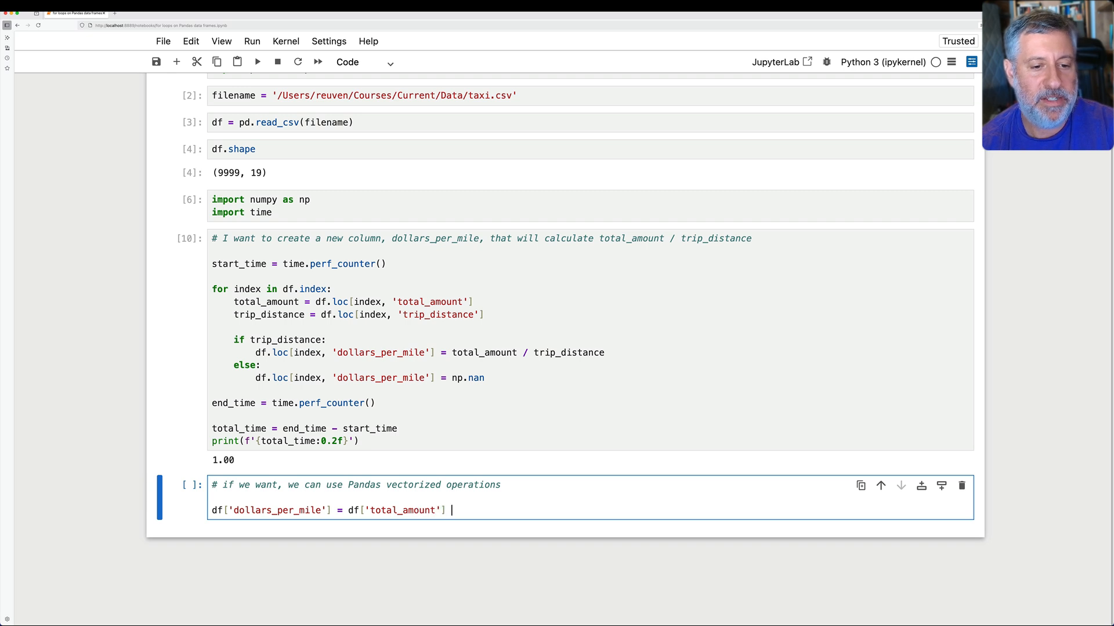
{"action": "type", "text": "/ df['trip_di"}
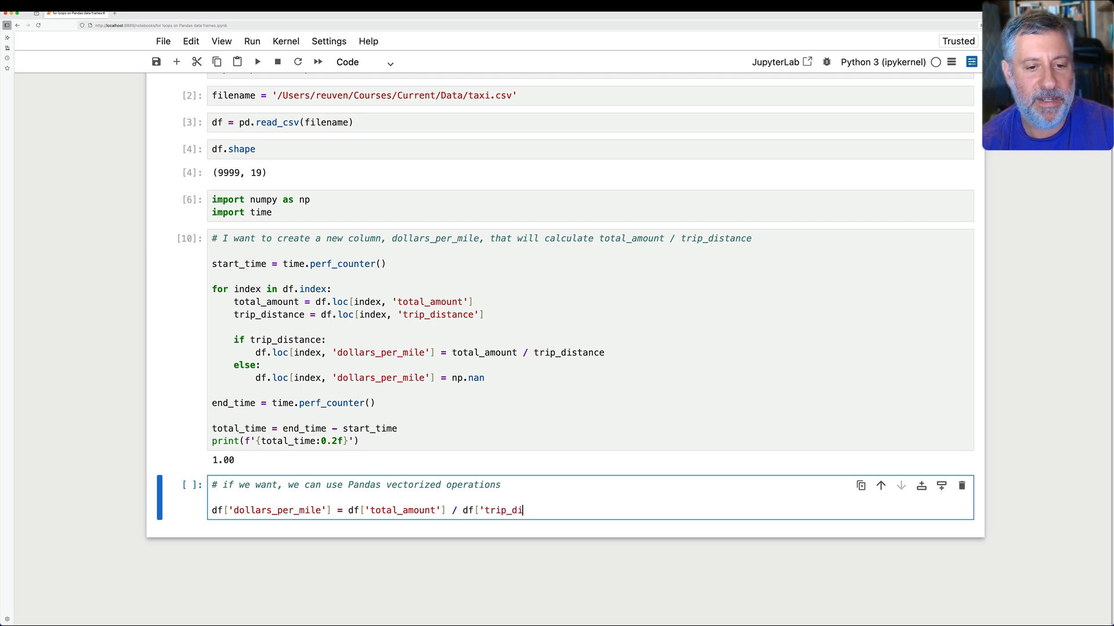
{"action": "type", "text": "stance']"}
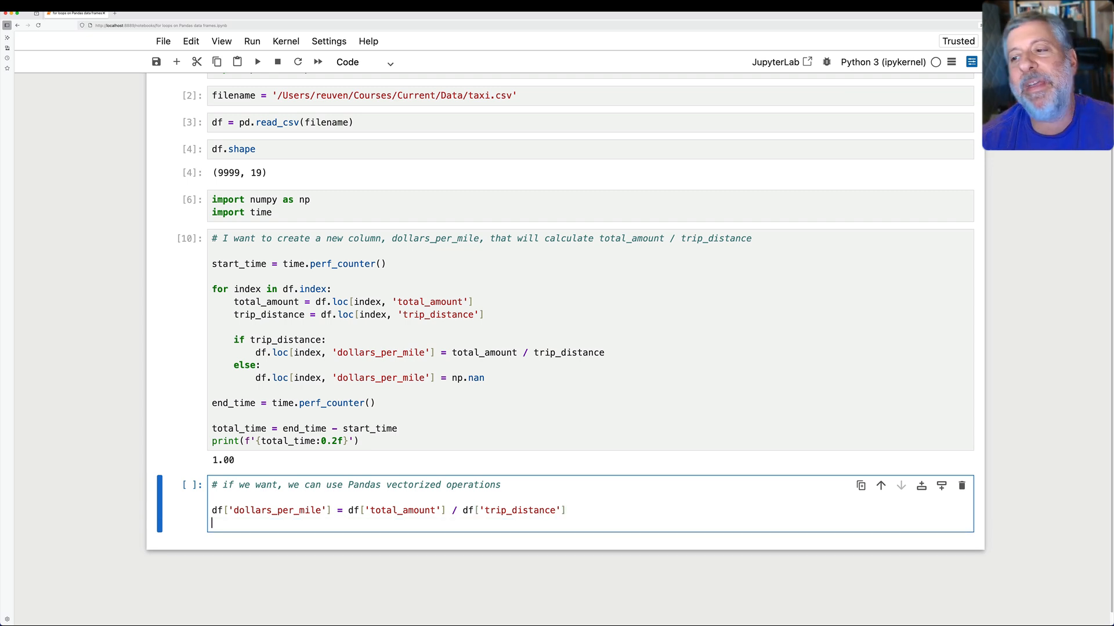
Replace np.inf with np.nan in the dollars_per_mile column and run the cell
{"action": "type", "text": "df['dol"}
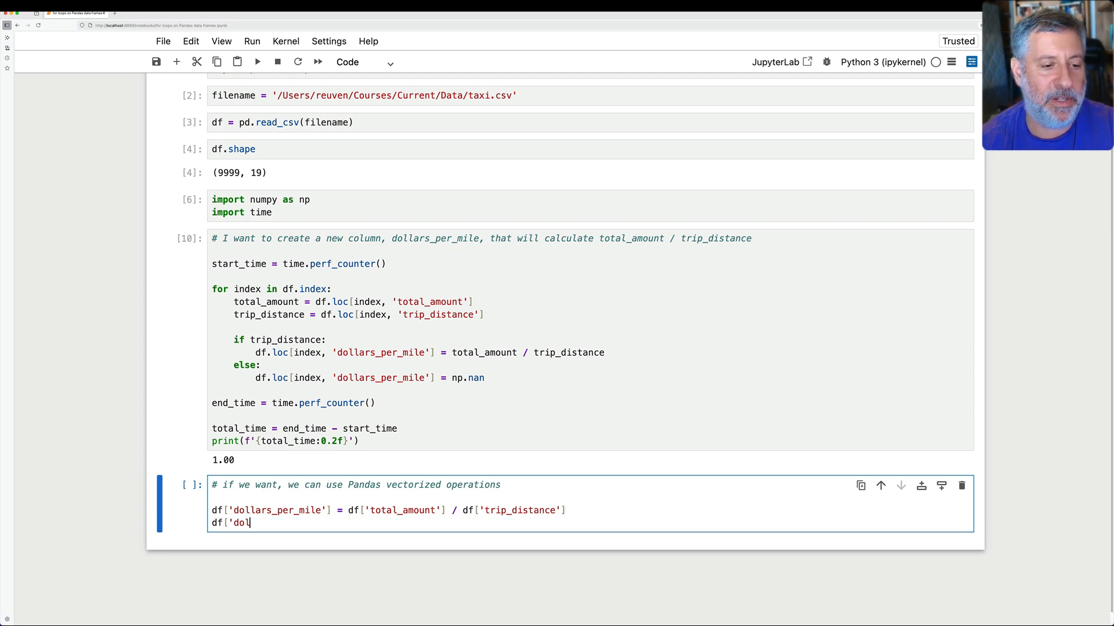
{"action": "type", "text": "lars_per_mile'] = df['t"}
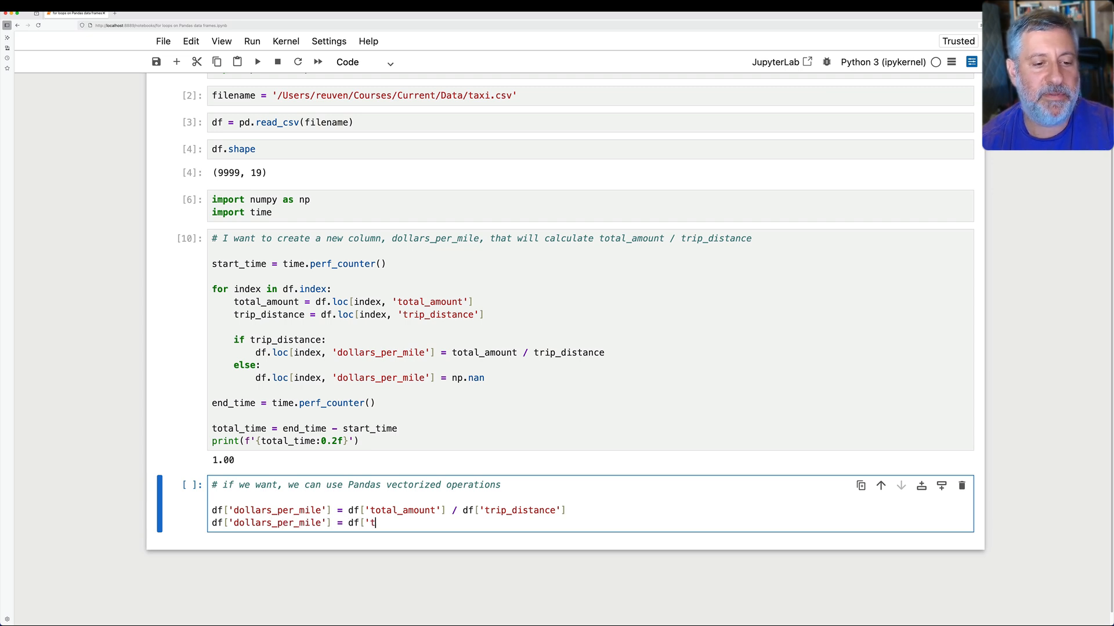
{"action": "type", "text": "ollars_per_mile'].r"}
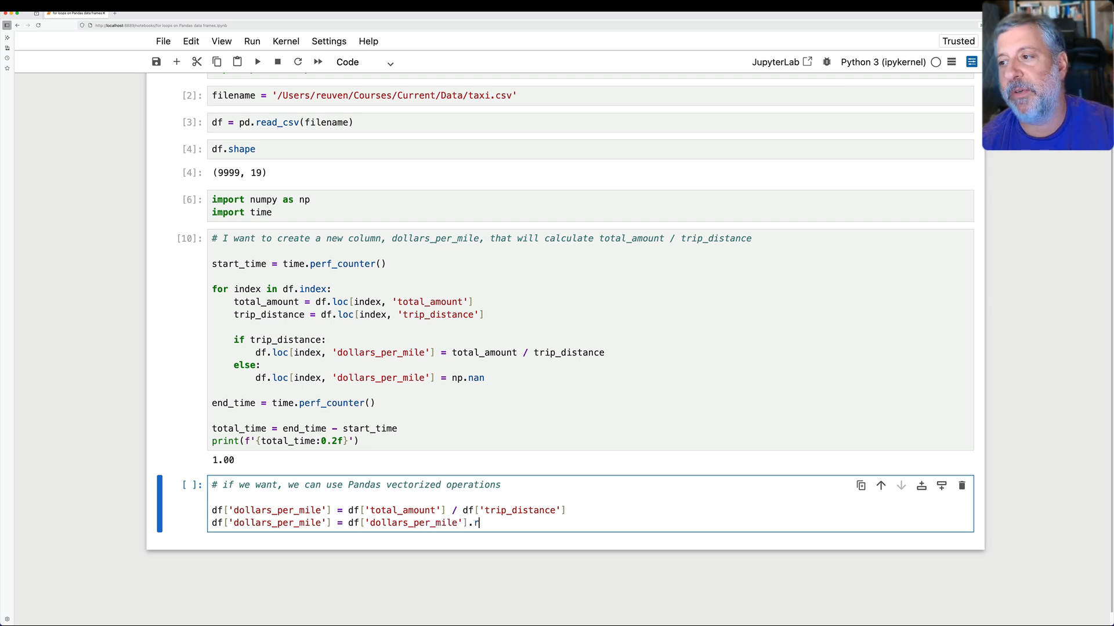
{"action": "type", "text": "eplace(np.inf"}
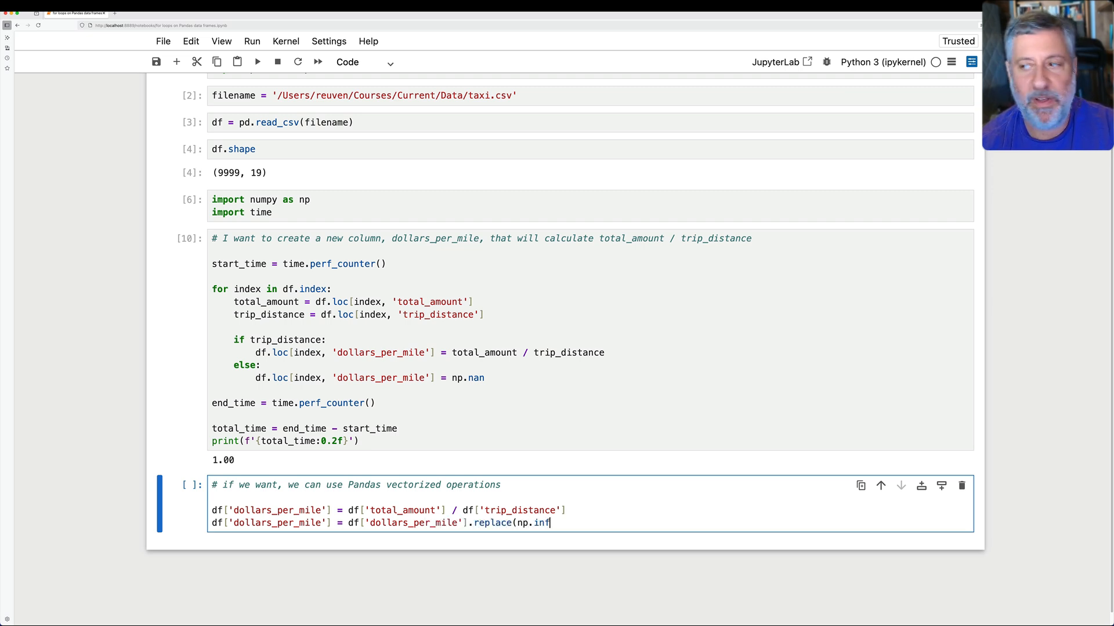
{"action": "type", "text": ", np.nan)"}
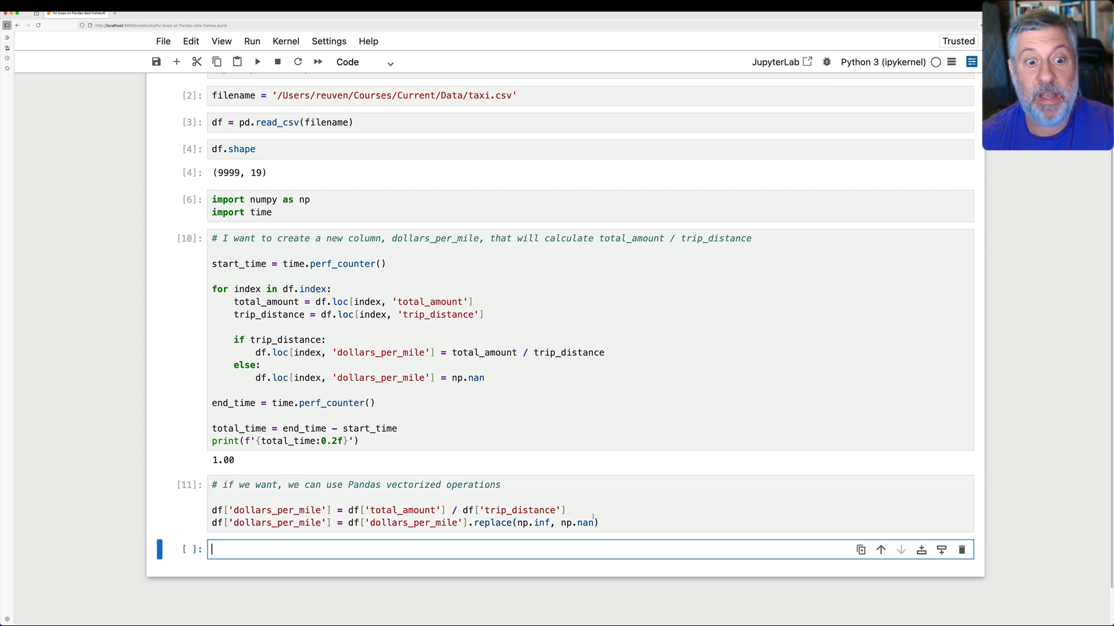
Wrap the vectorized cell in the perf_counter timing code and rerun it, printing 0.00
{"action": "left_click", "coordinate": [355, 497]}
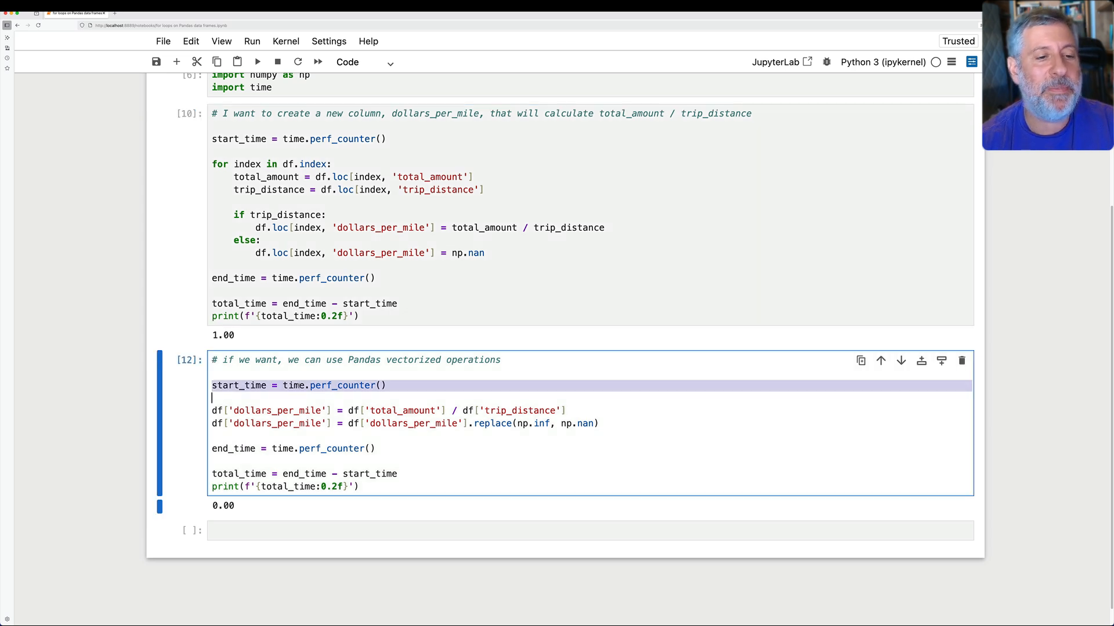
Add %%timeit at the top of the vectorized cell and run it, reporting 153 µs per loop
{"action": "type", "text": "%%time"}
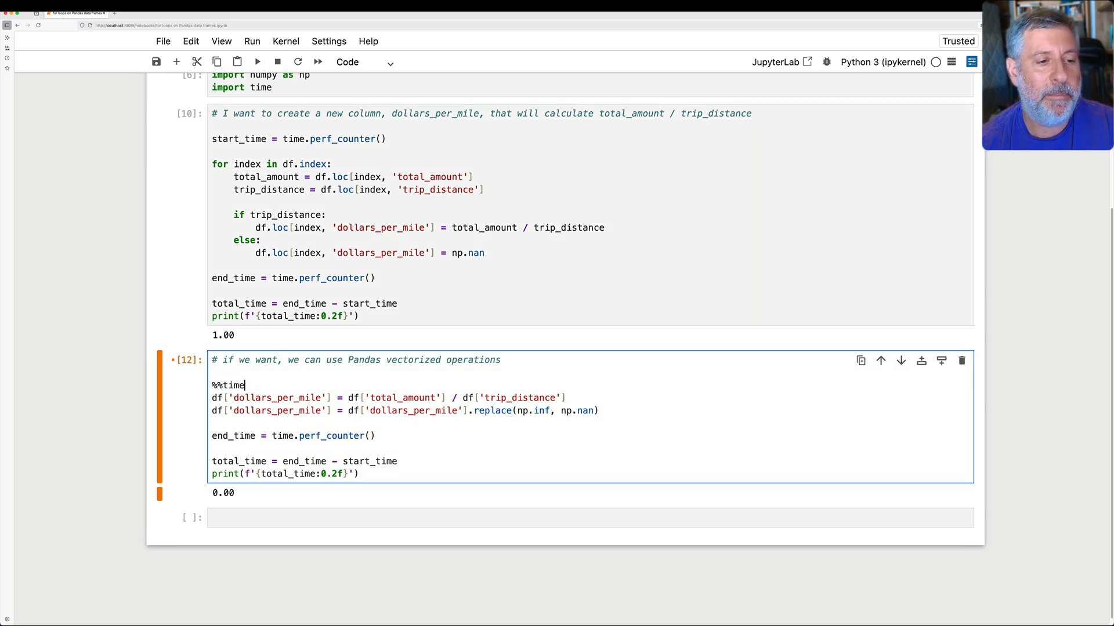
{"action": "type", "text": "it"}
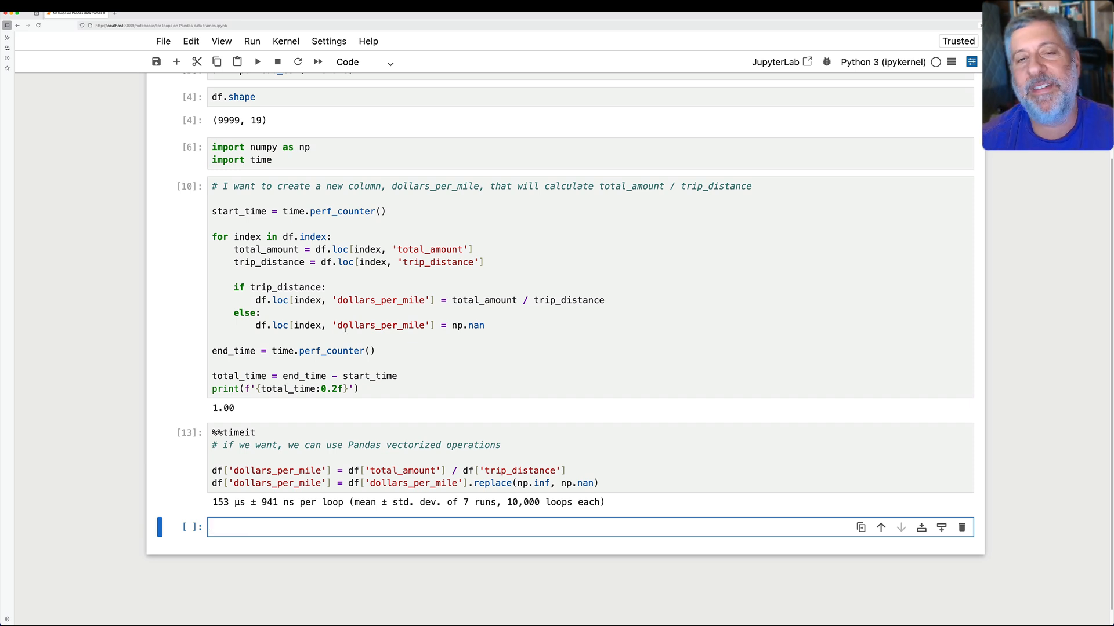
{"action": "left_click", "coordinate": [211, 527]}
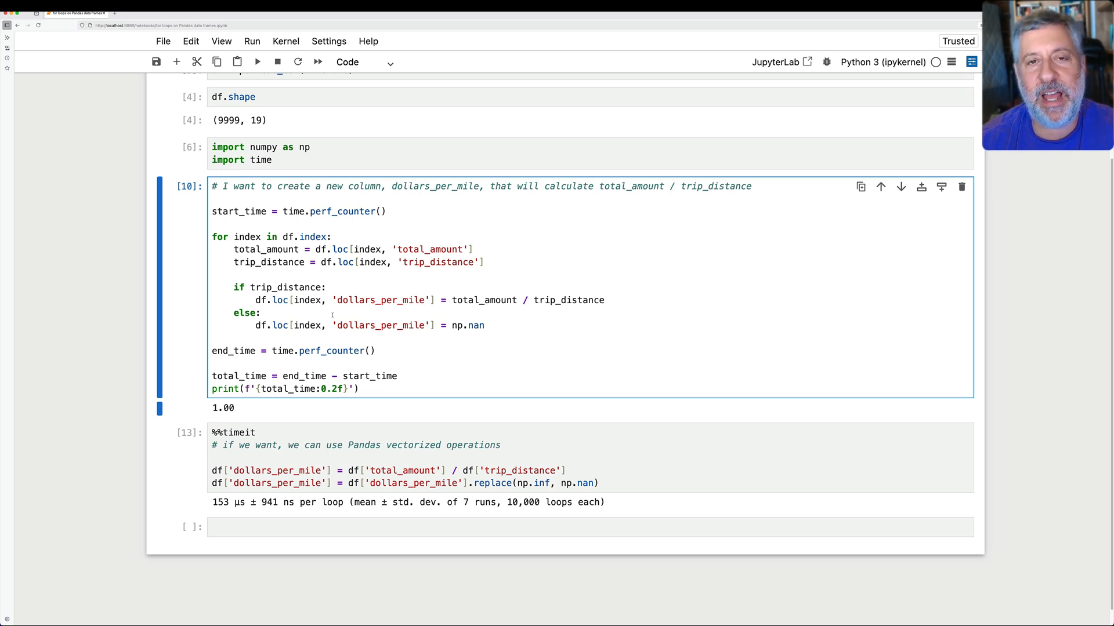
{"action": "left_click", "coordinate": [264, 312]}
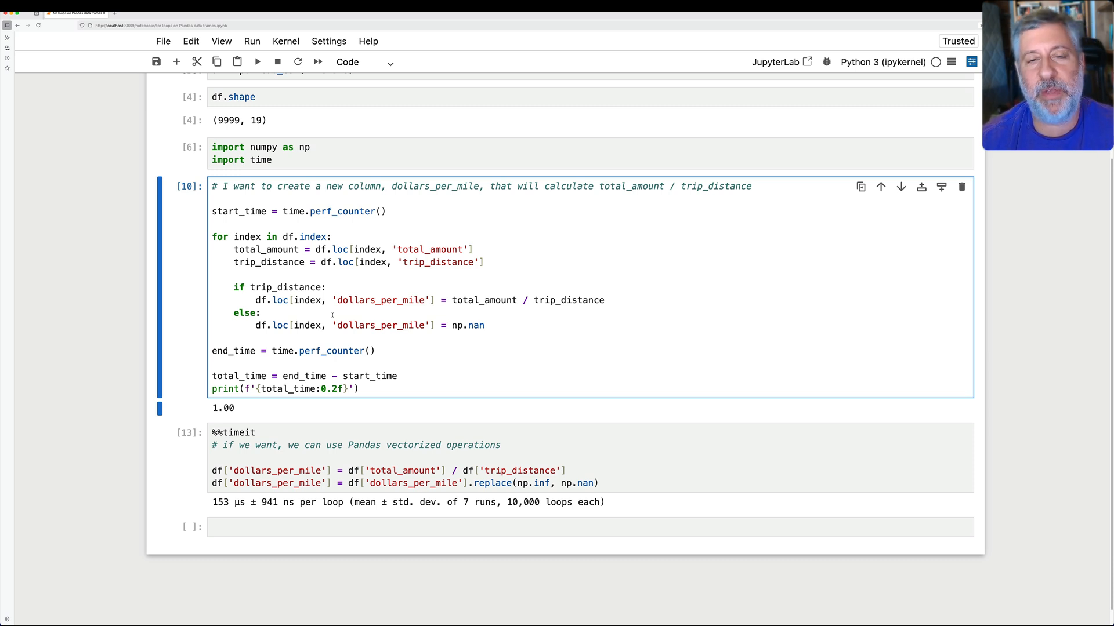
{"action": "left_click", "coordinate": [261, 312]}
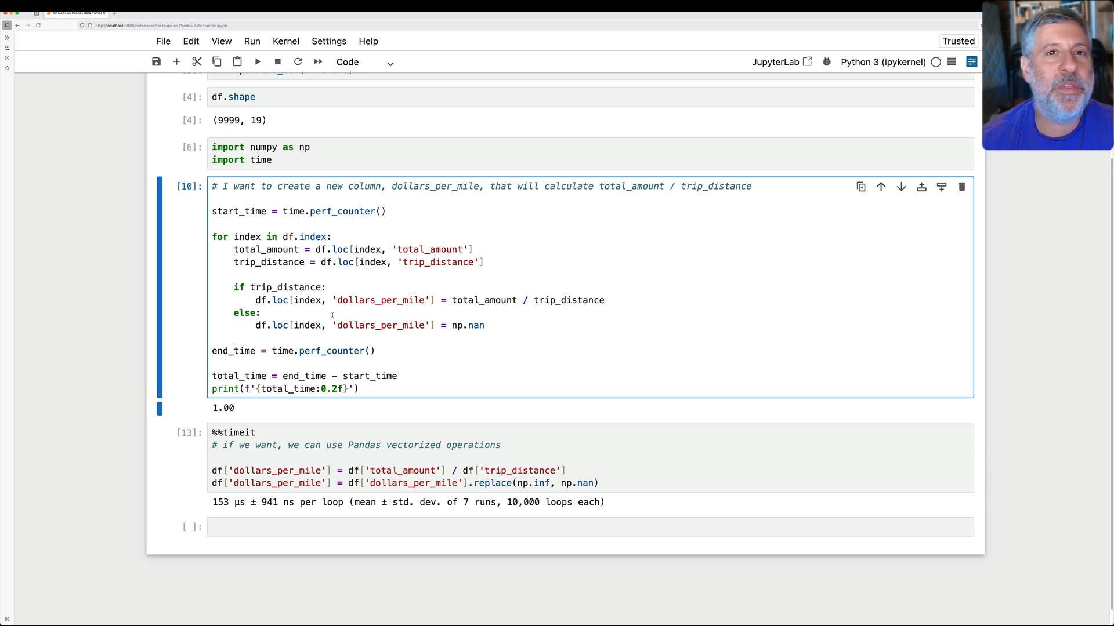
{"action": "left_click", "coordinate": [263, 312]}
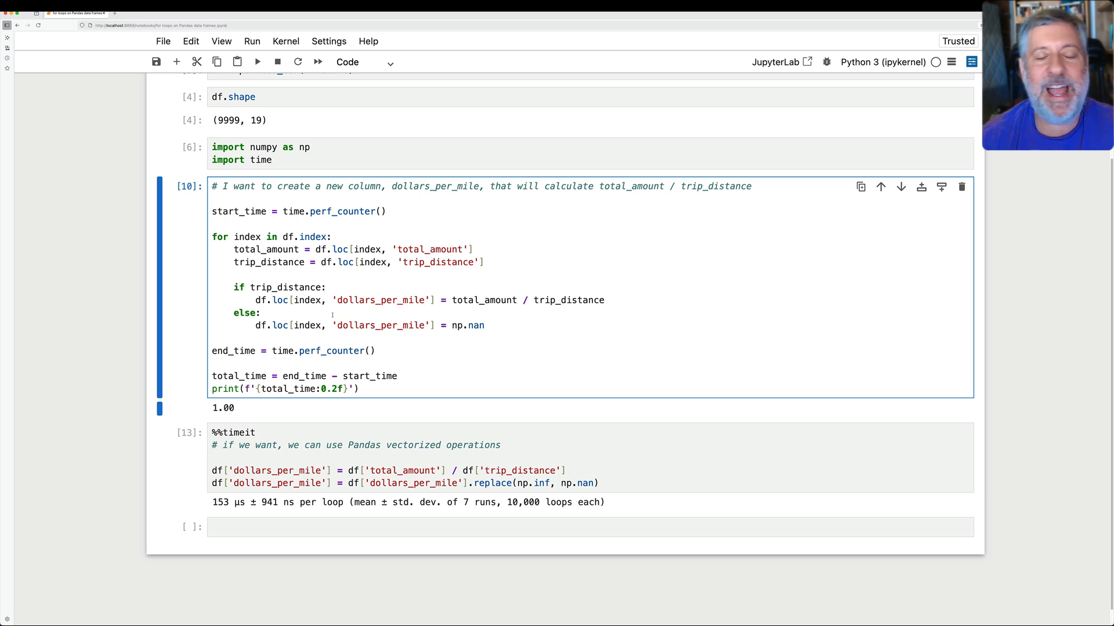
{"action": "left_click", "coordinate": [261, 312]}
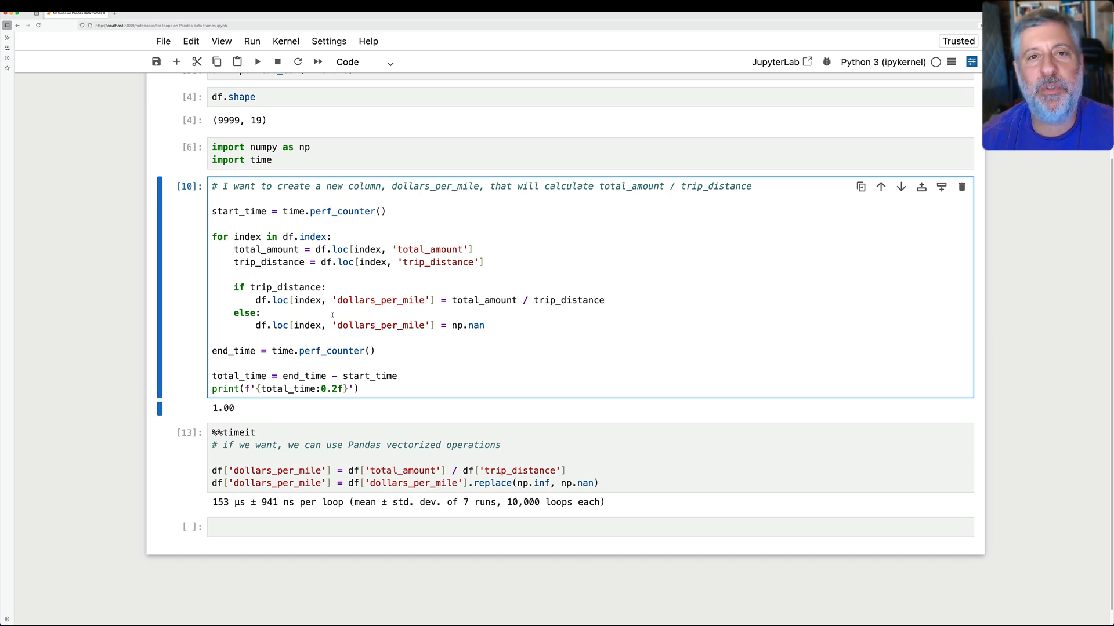
{"action": "left_click", "coordinate": [262, 312]}
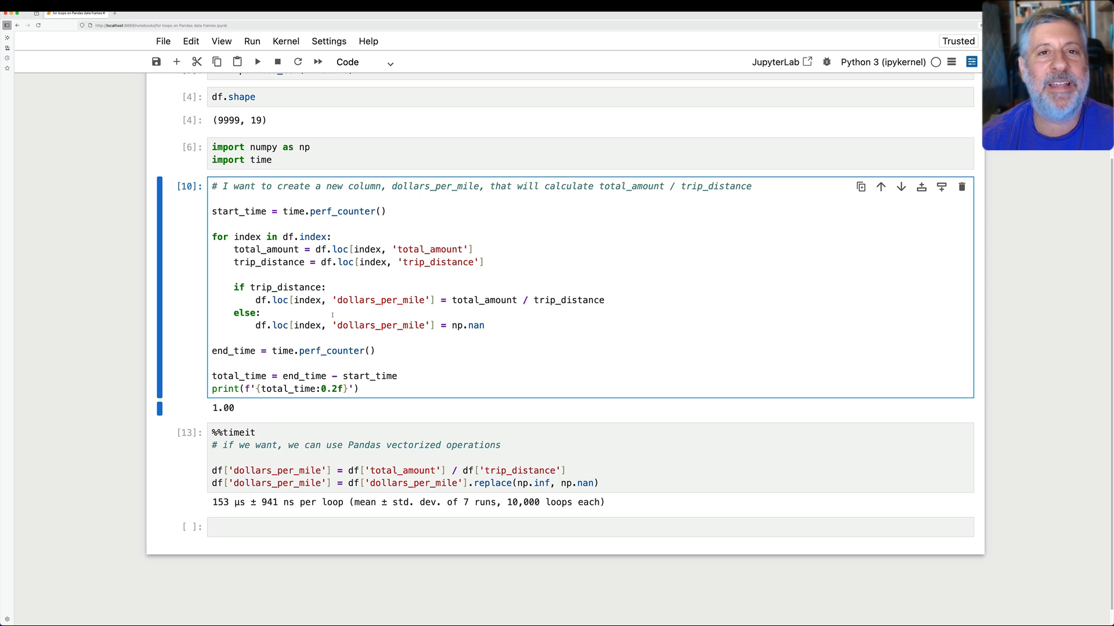
{"action": "left_click", "coordinate": [261, 312]}
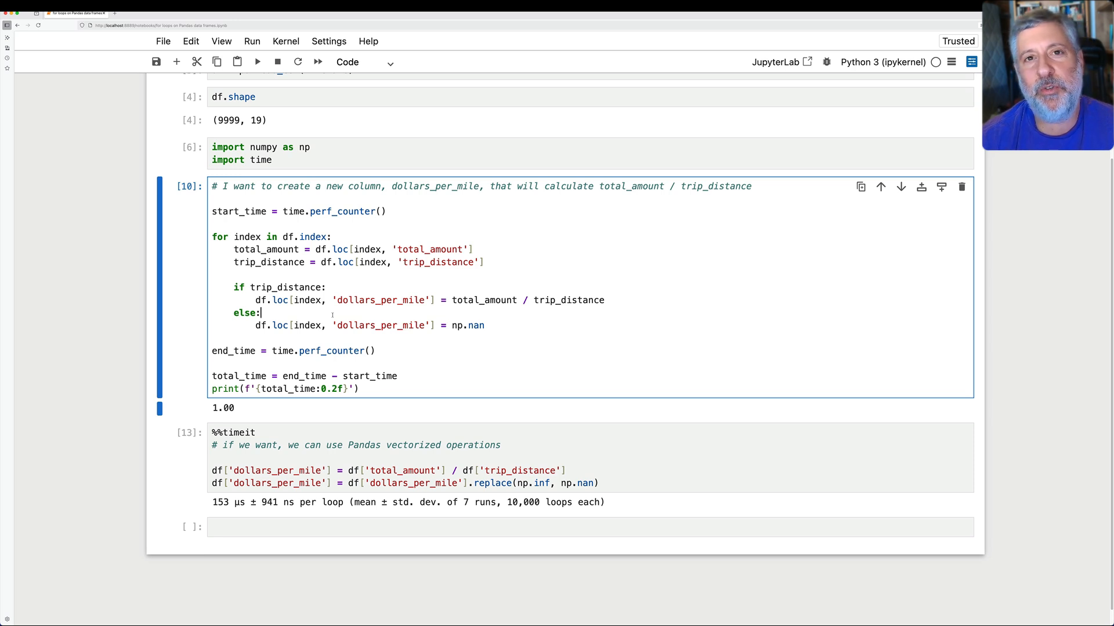